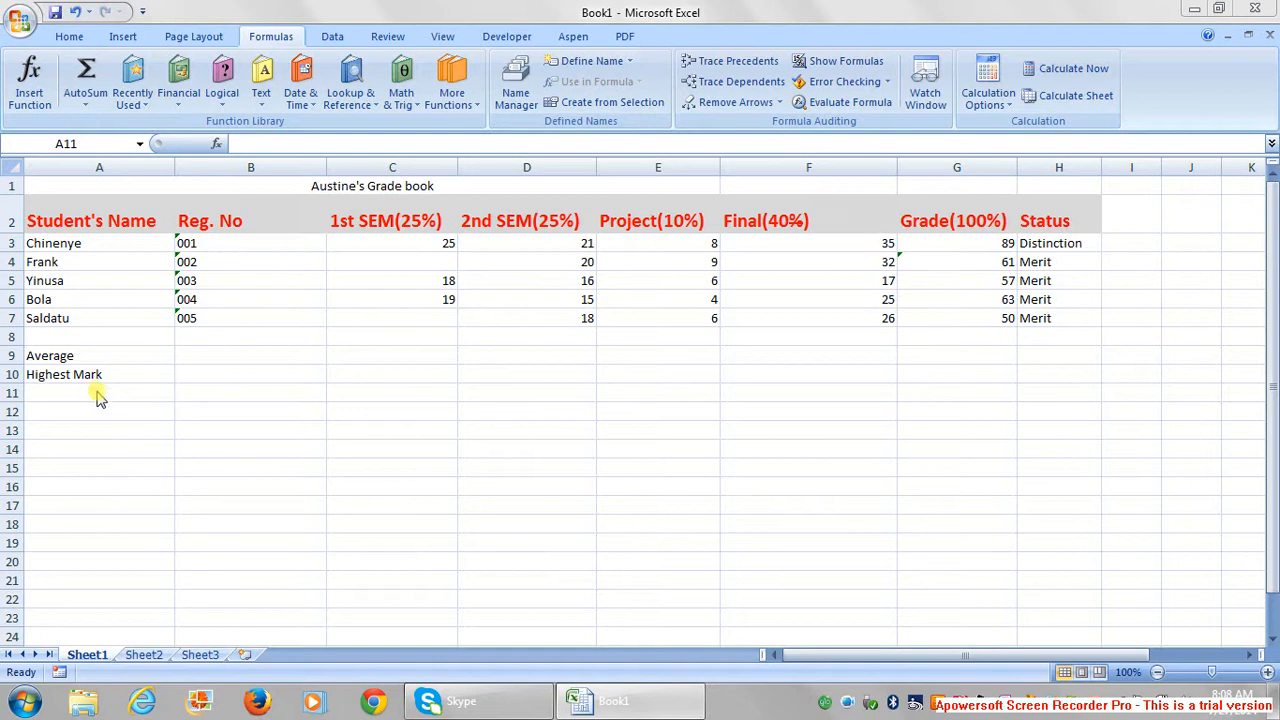
- Enter the labels 'Lowest Mark' and 'Count' below Highest Mark in column A
{"action": "left_click", "coordinate": [100, 392]}
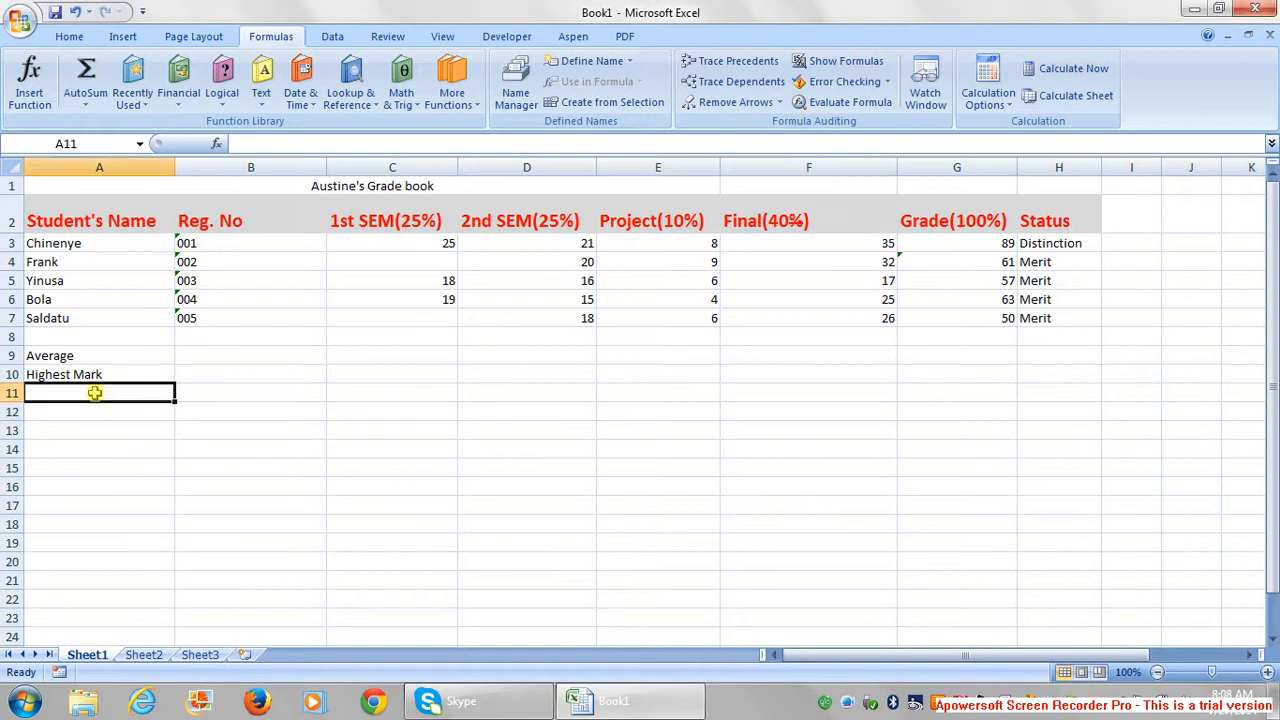
{"action": "type", "text": "Lowert"}
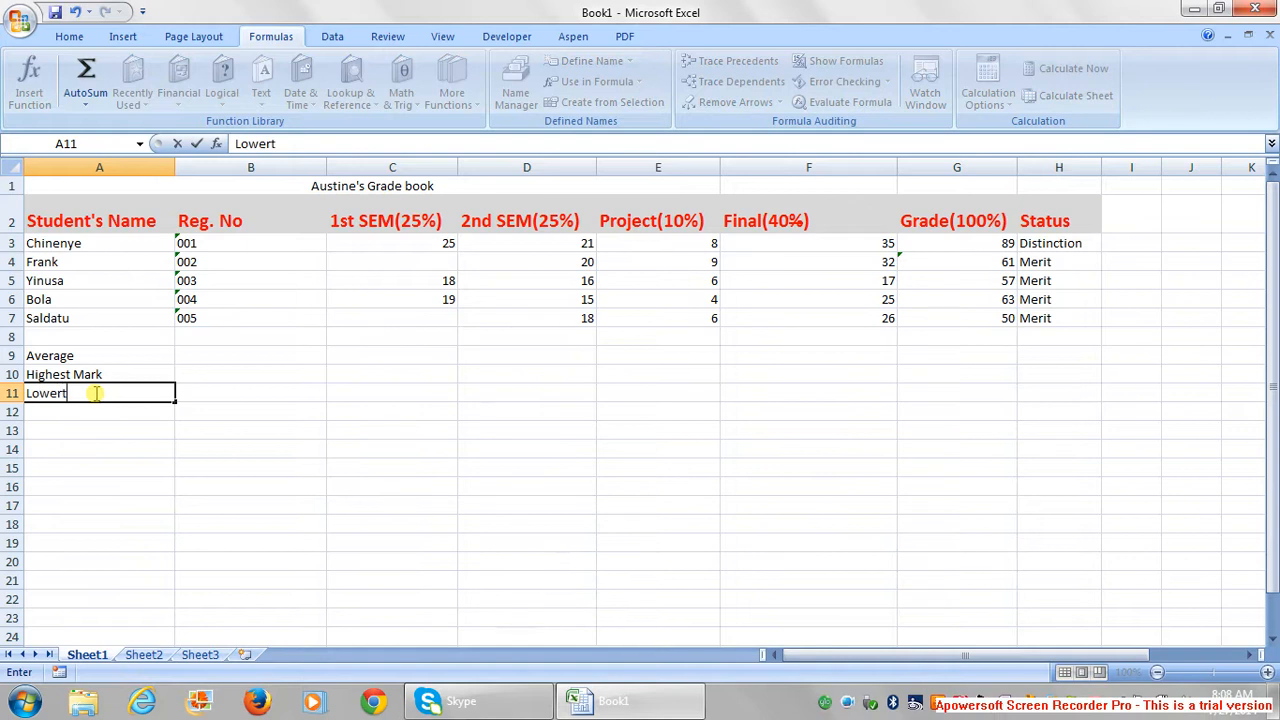
{"action": "key", "text": "backspace"}
{"action": "type", "text": "st Ma"}
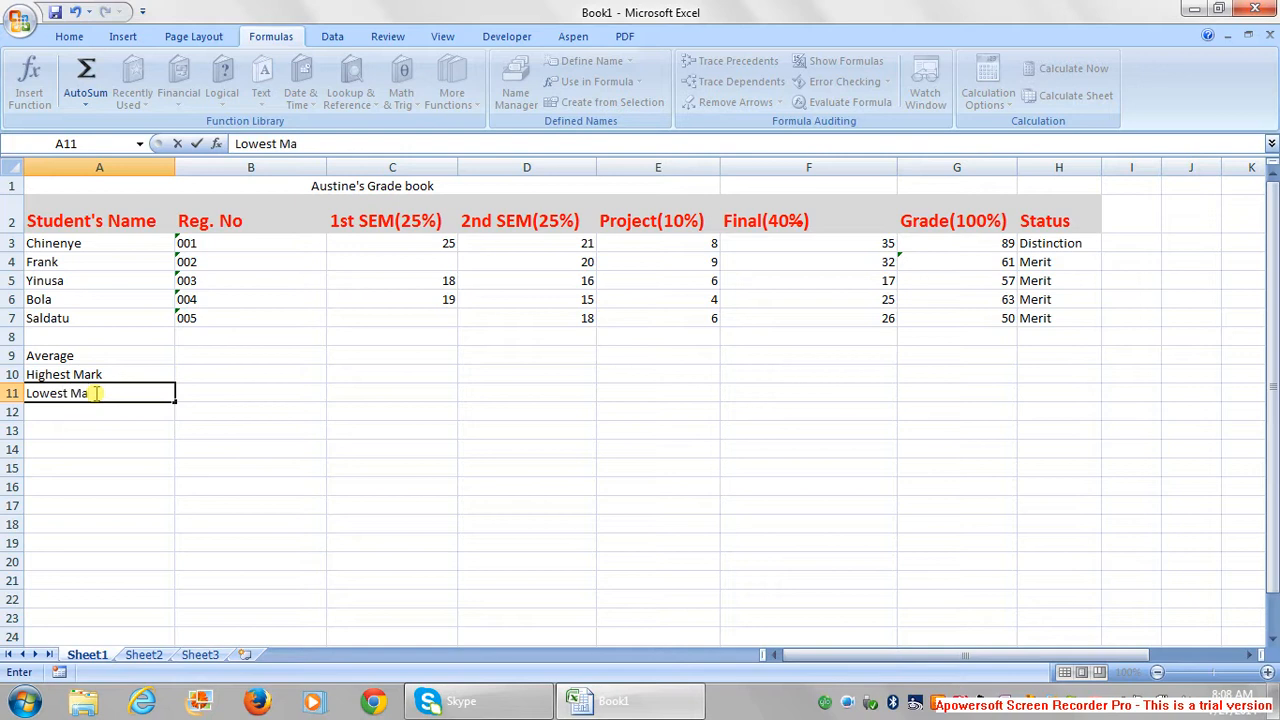
{"action": "type", "text": "rk"}
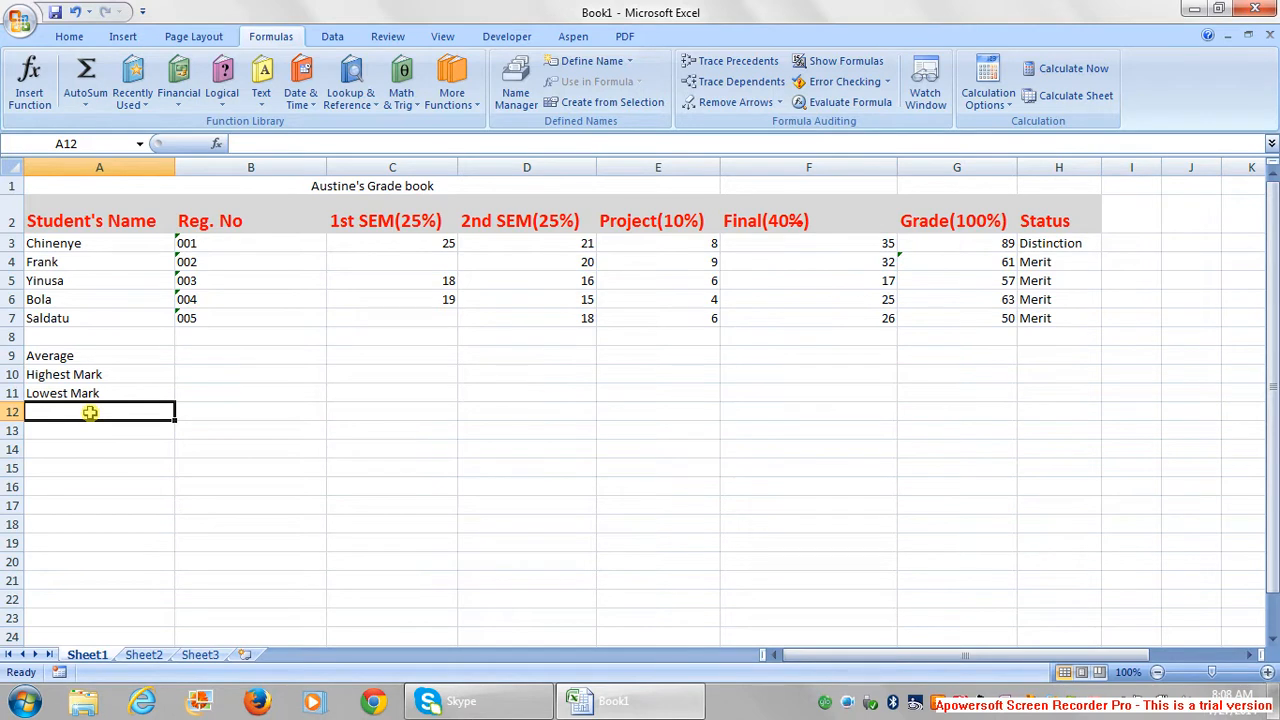
{"action": "type", "text": "C"}
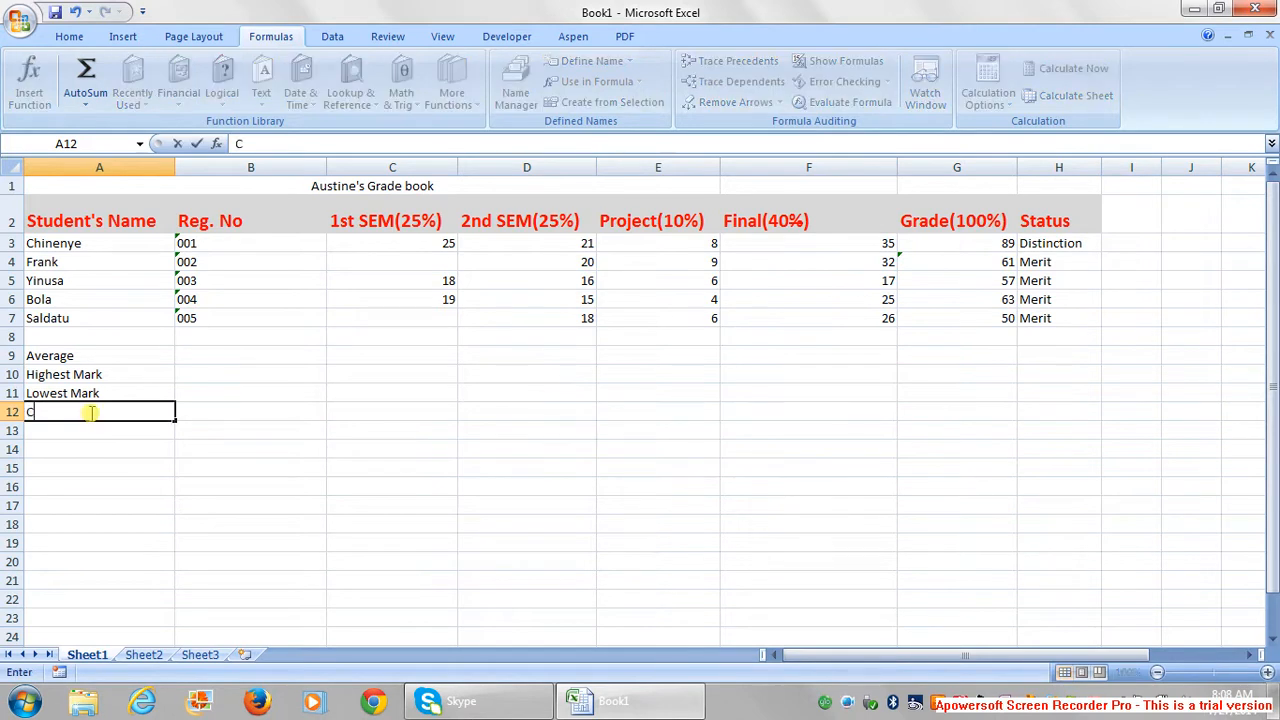
{"action": "type", "text": "ount"}
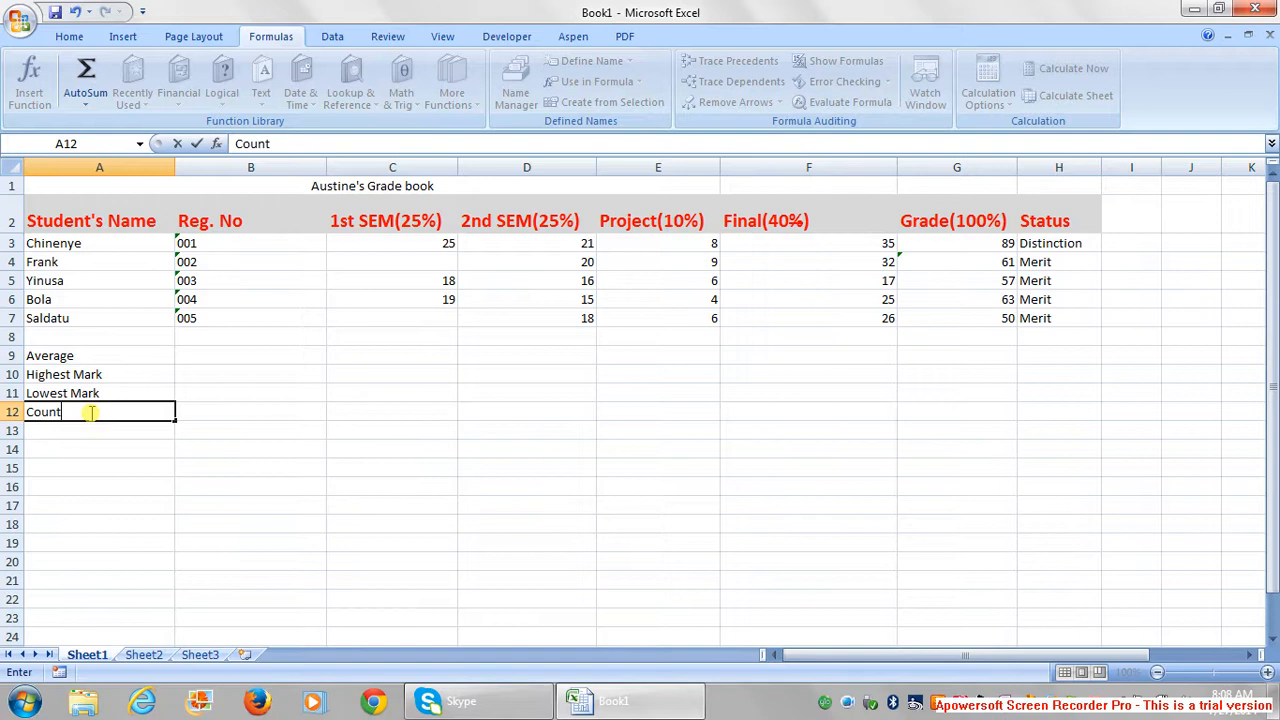
{"action": "mouse_move", "coordinate": [104, 438]}
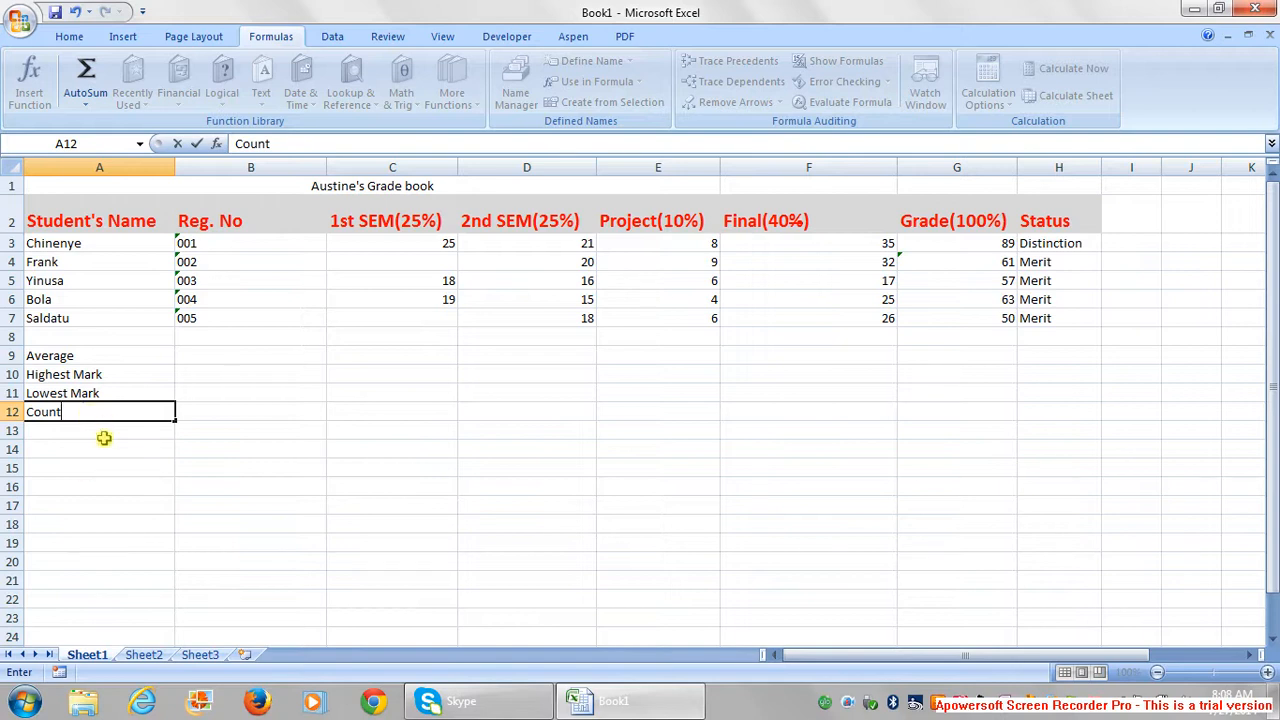
{"action": "key", "text": "Return"}
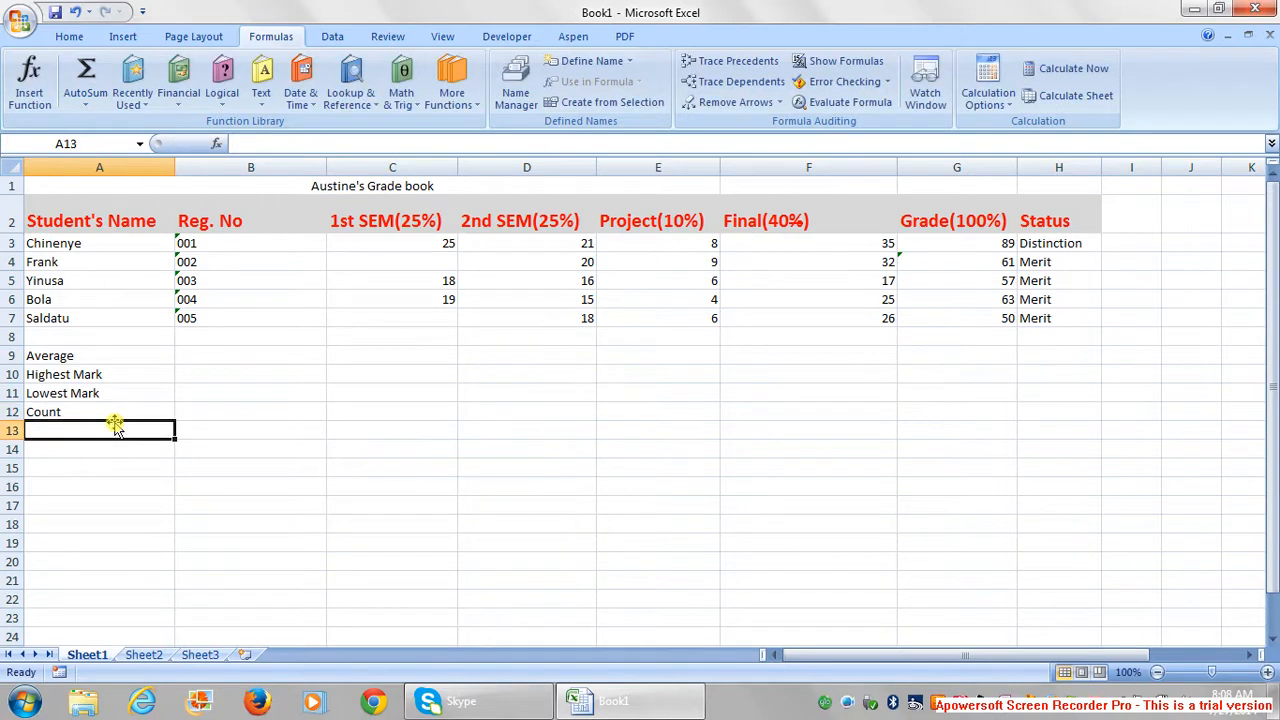
- Enter the label 'No of projects less than 7' in the next cell down
{"action": "type", "text": "No"}
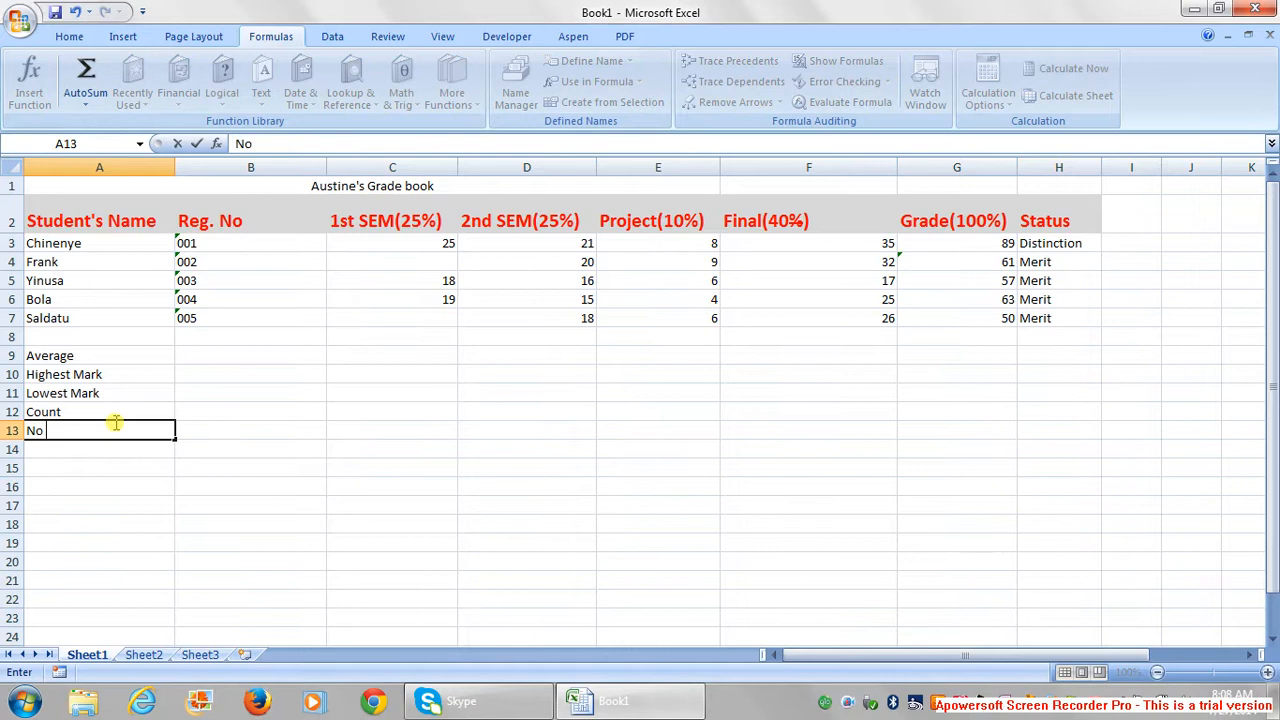
{"action": "type", "text": "of p"}
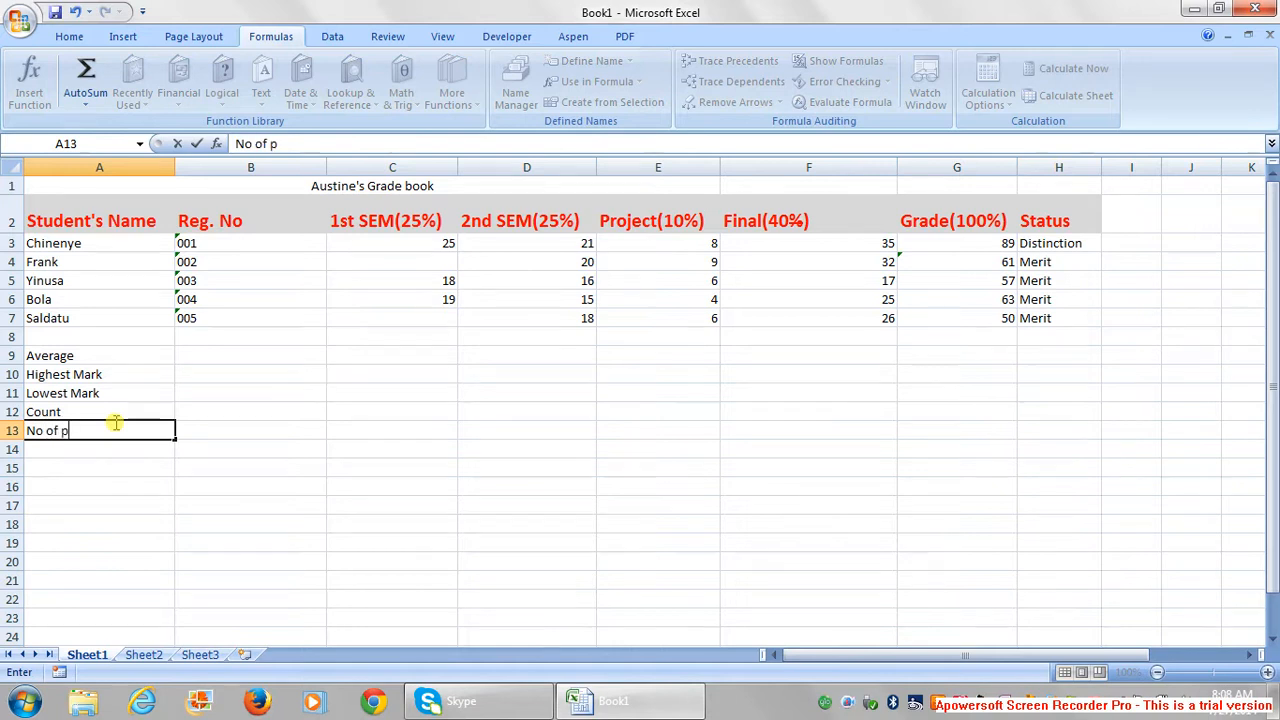
{"action": "type", "text": "roj"}
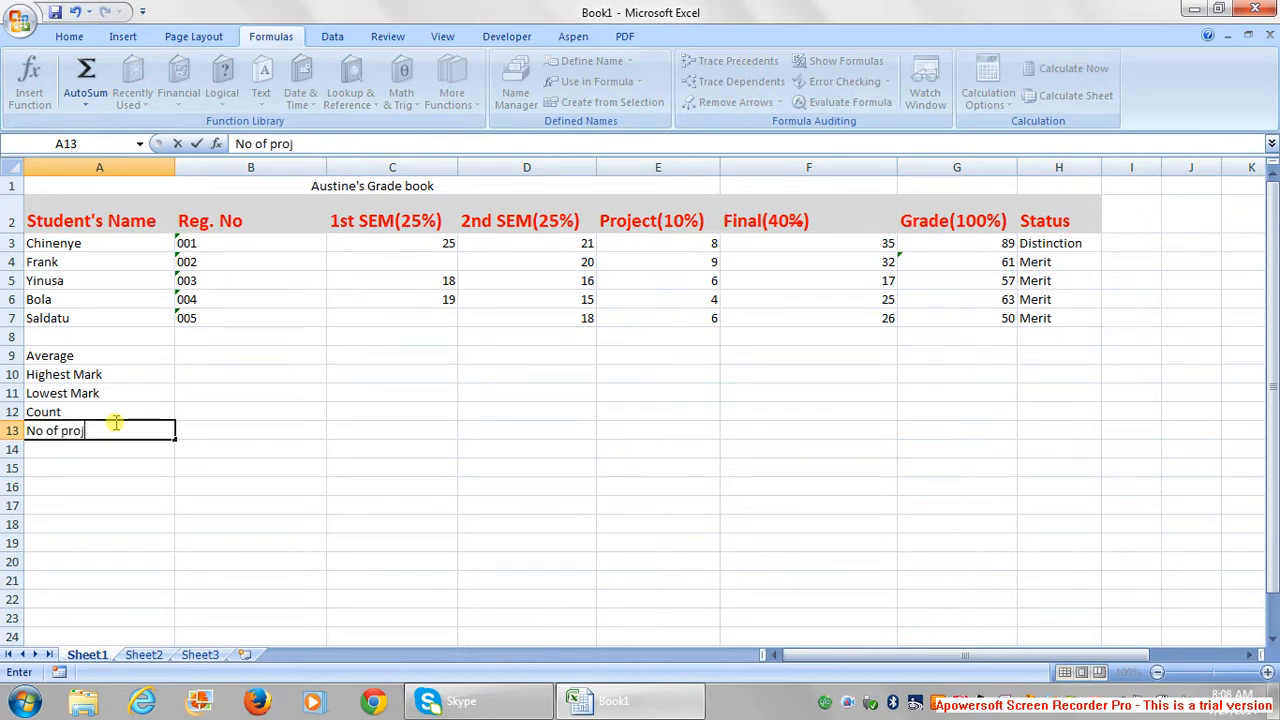
{"action": "type", "text": "ects"}
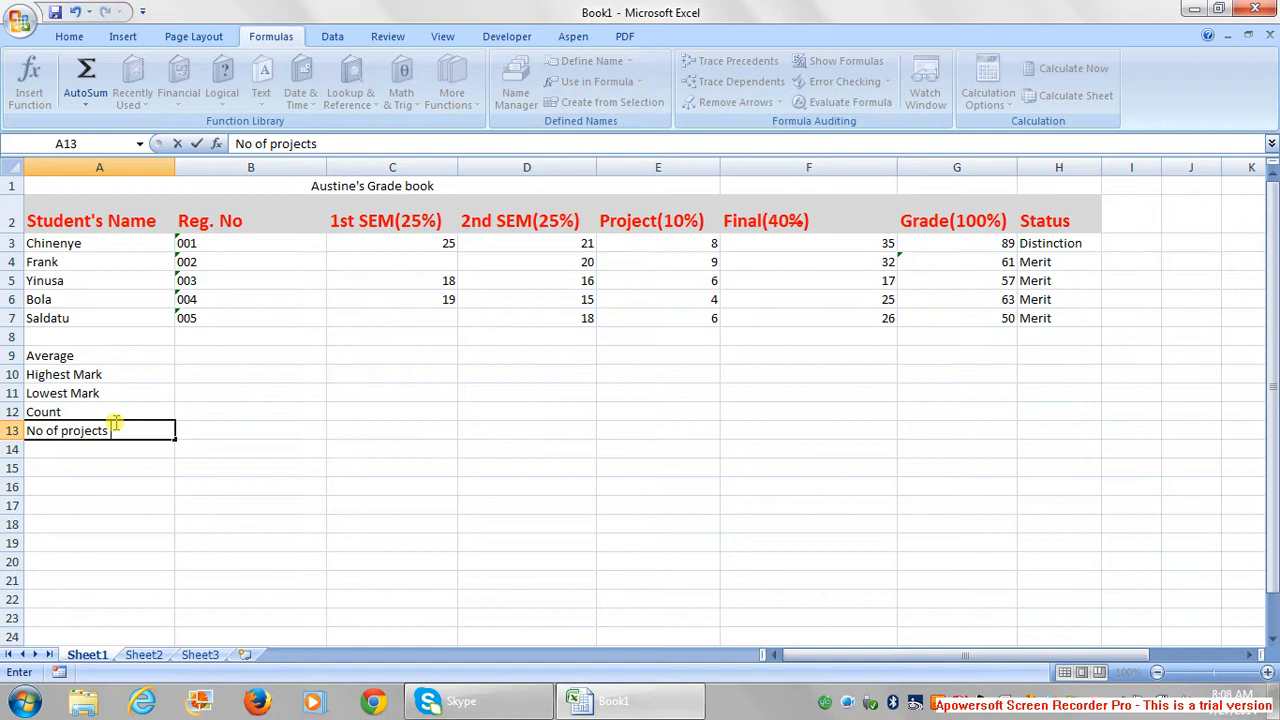
{"action": "type", "text": "less t"}
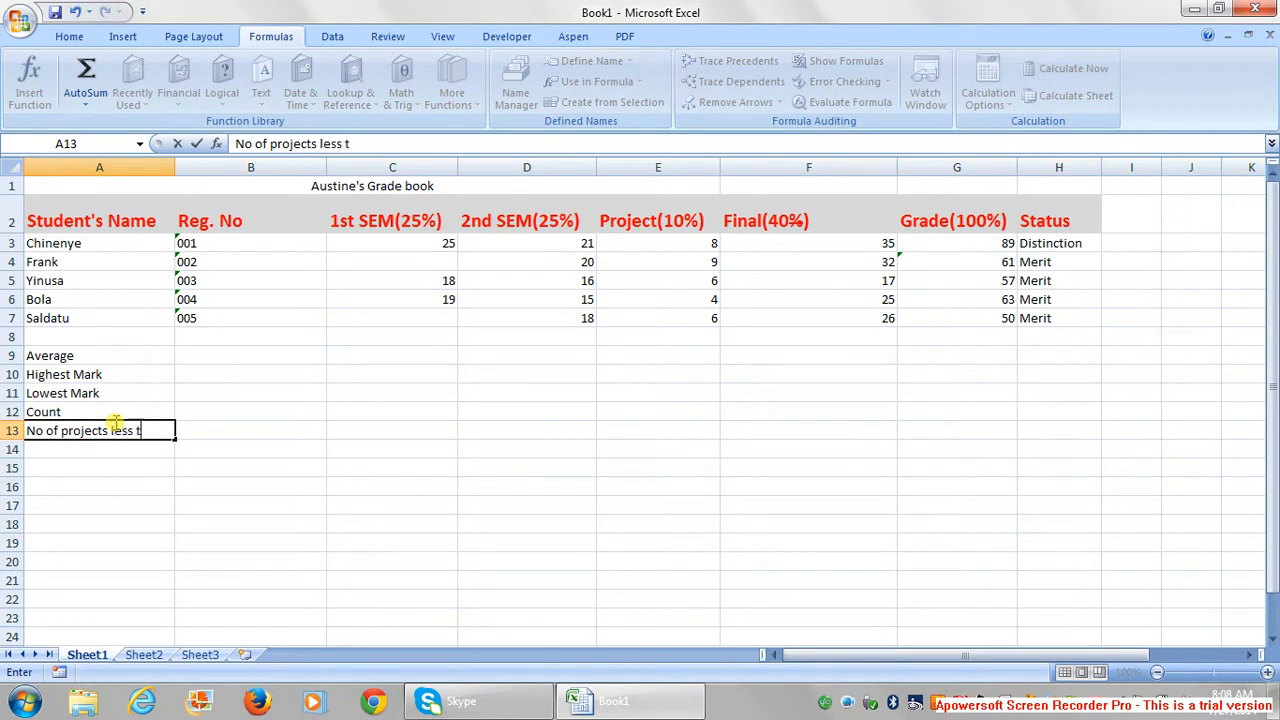
{"action": "type", "text": "han 7"}
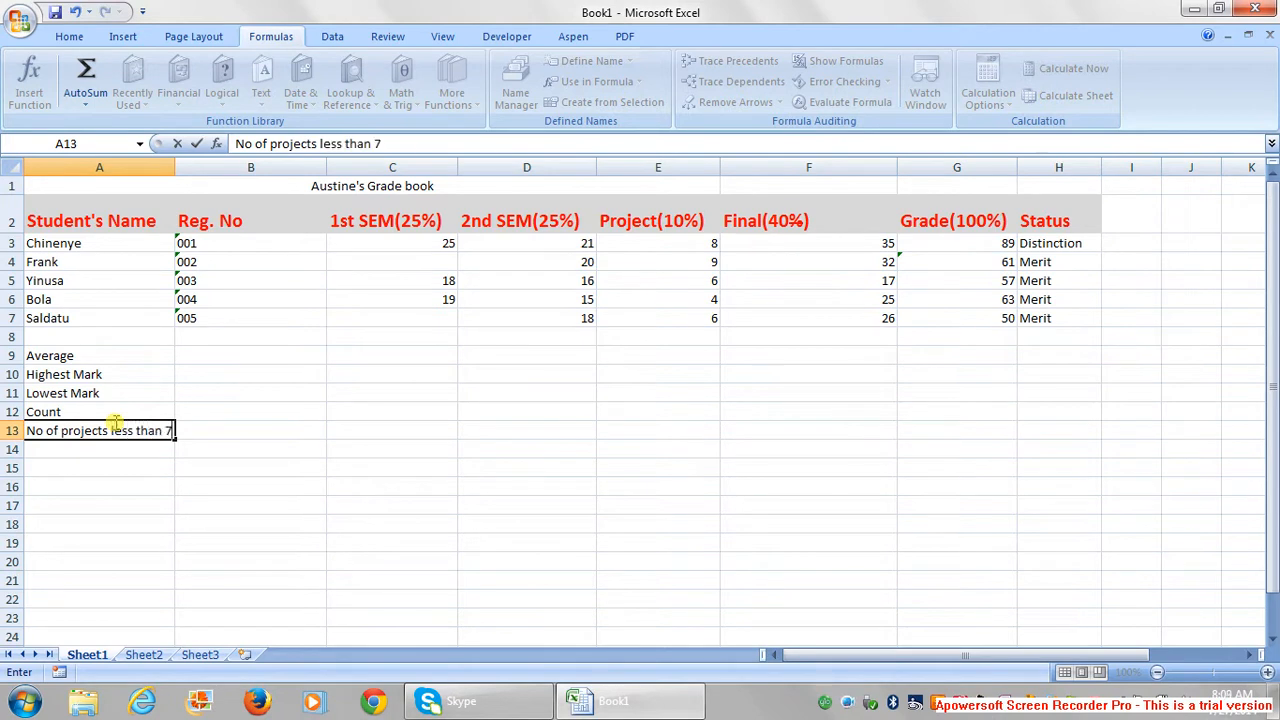
{"action": "left_click", "coordinate": [250, 464]}
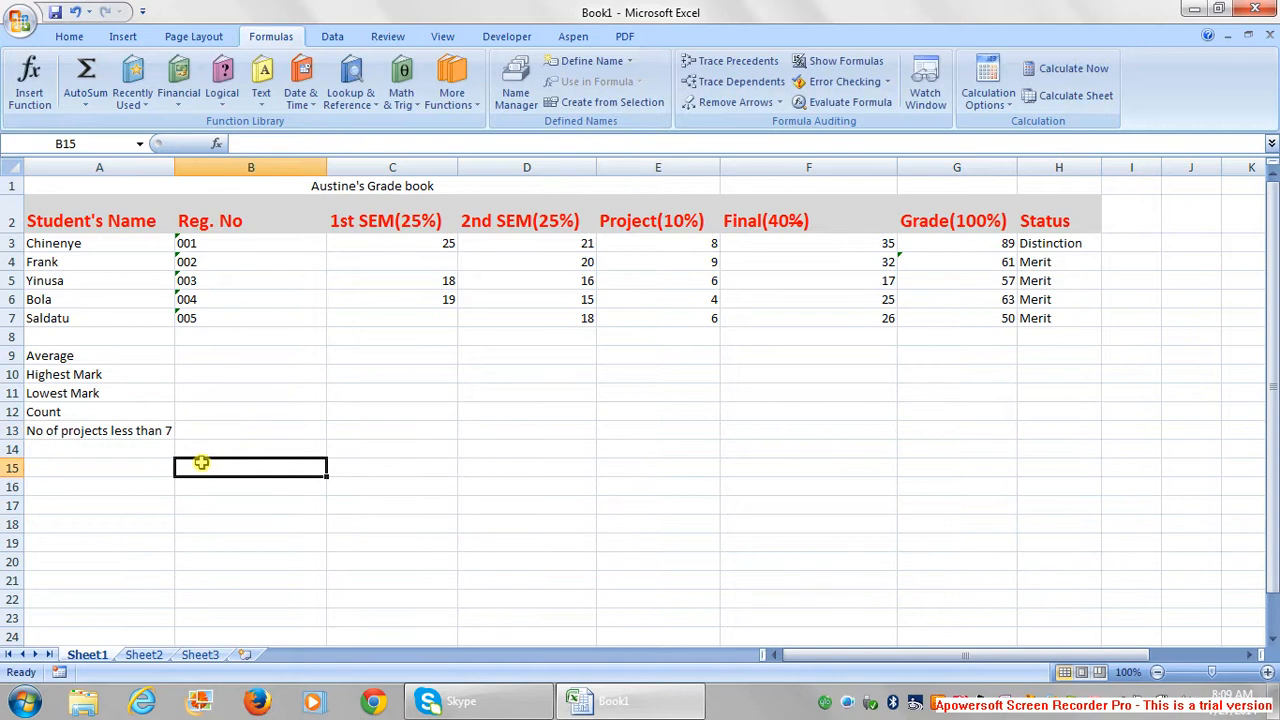
{"action": "mouse_move", "coordinate": [1004, 240]}
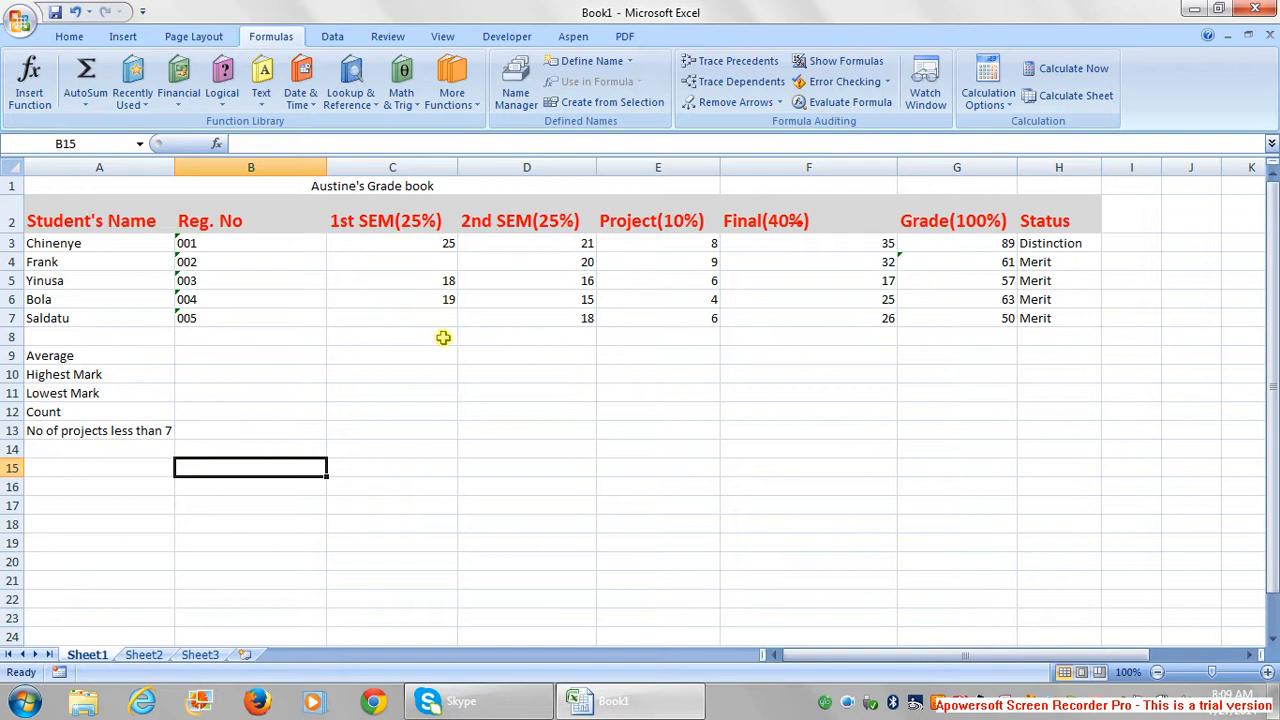
- Average the 1st SEM marks C3:C6 in C9, giving 20.66666667
{"action": "left_click", "coordinate": [392, 356]}
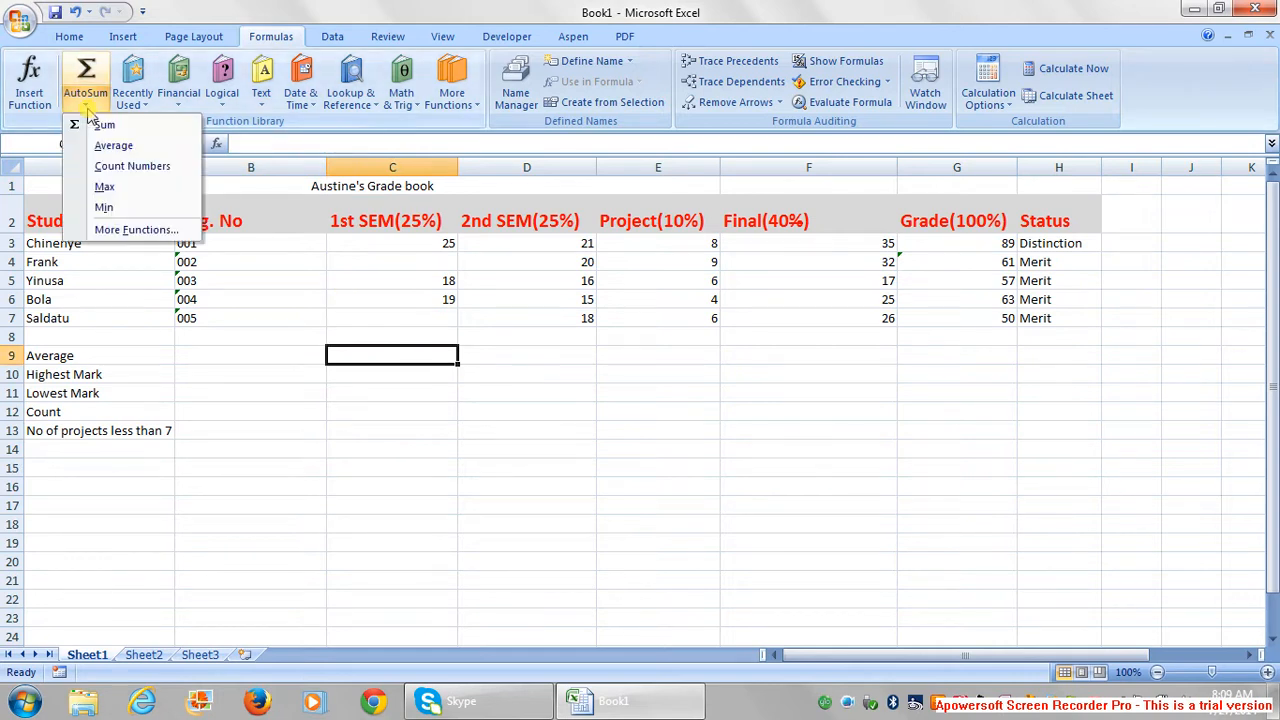
{"action": "mouse_move", "coordinate": [112, 144]}
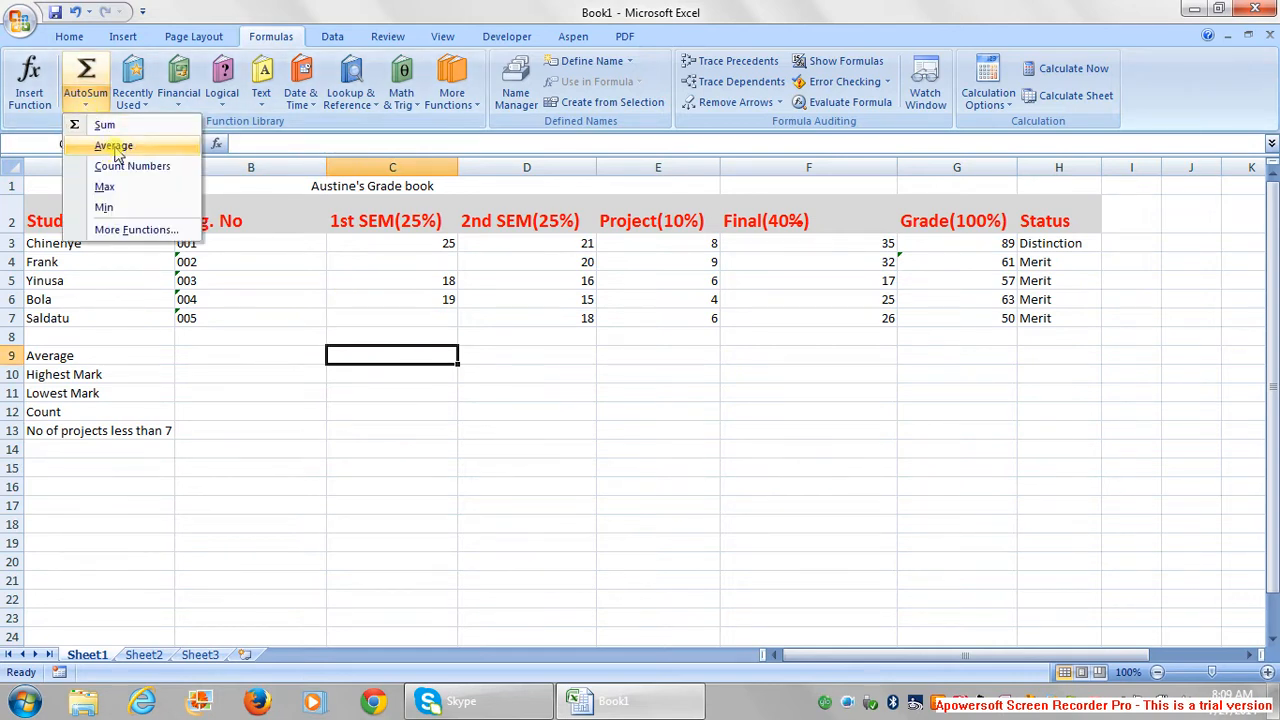
{"action": "left_click", "coordinate": [112, 144]}
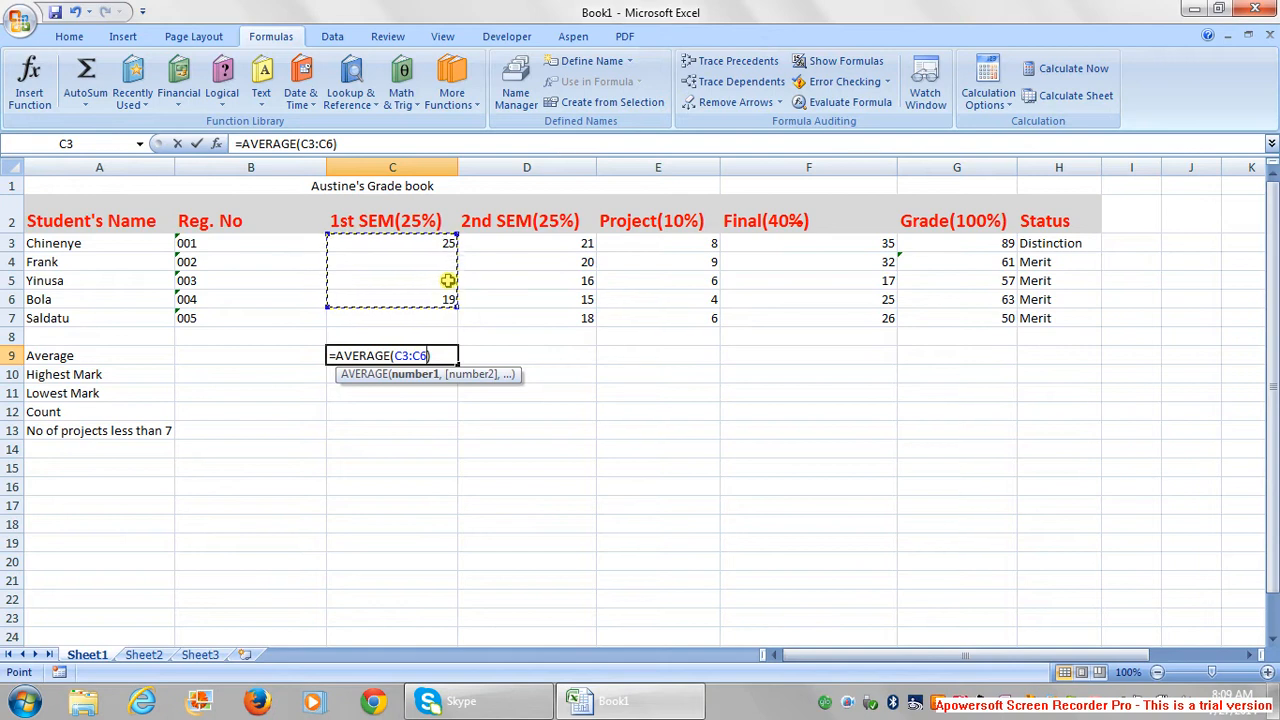
{"action": "key", "text": "Return"}
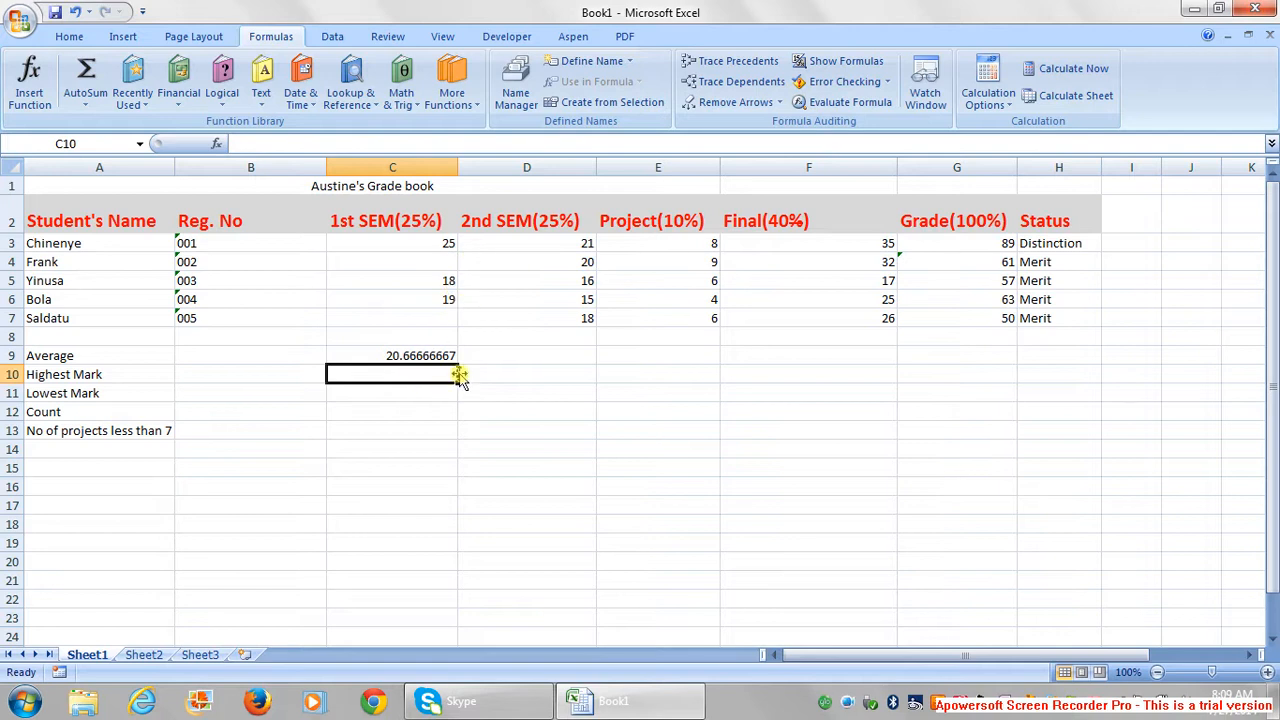
{"action": "mouse_move", "coordinate": [528, 352]}
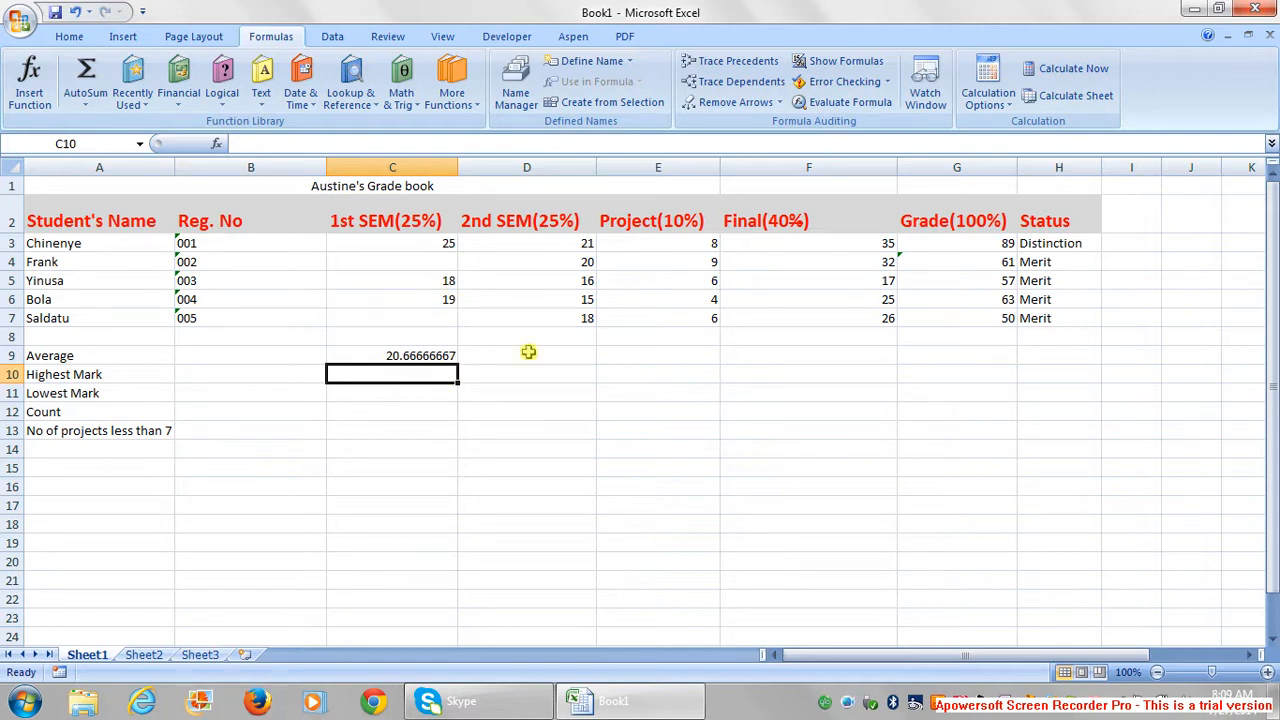
{"action": "mouse_move", "coordinate": [568, 254]}
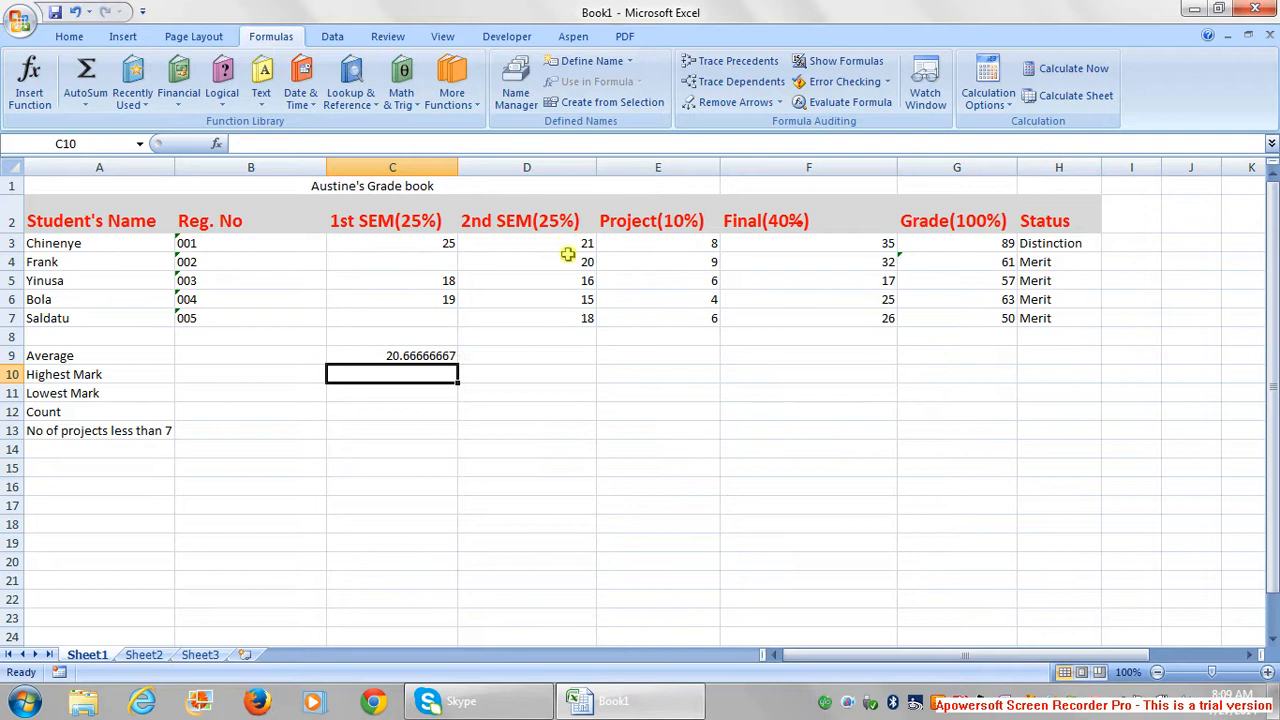
{"action": "mouse_move", "coordinate": [568, 356]}
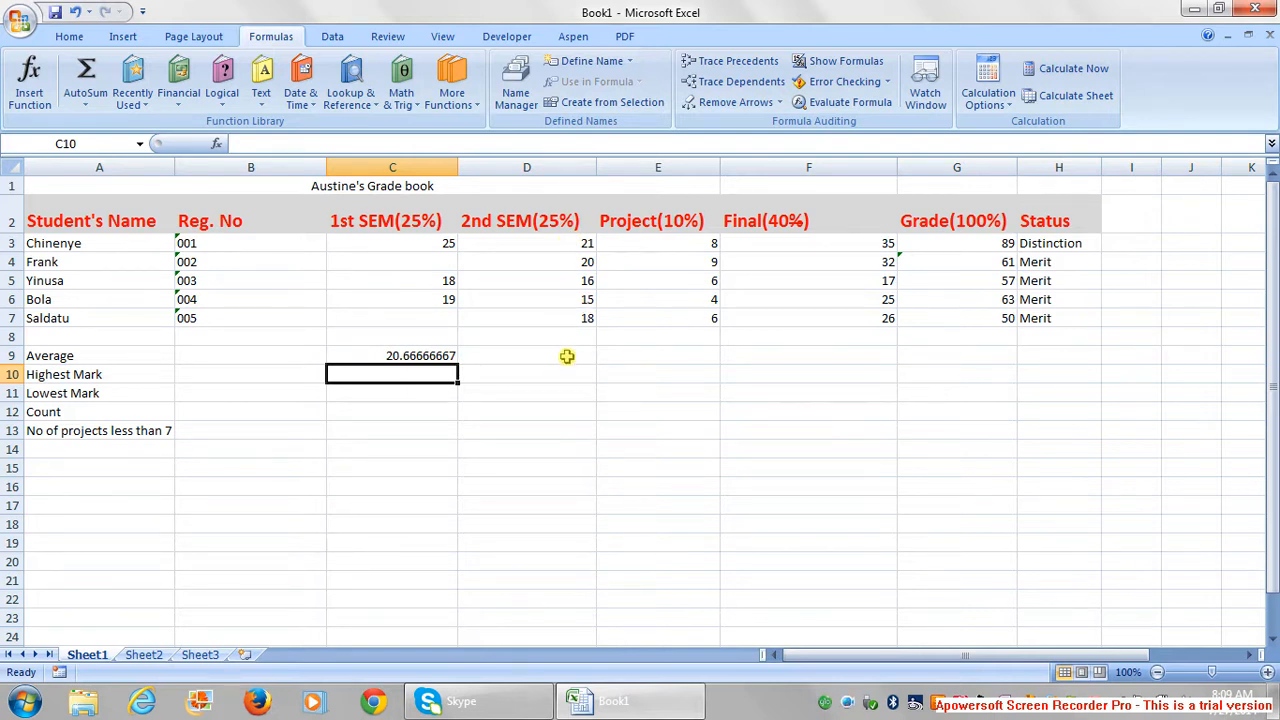
- Average the 2nd SEM scores D3:D7 in D9, giving 18
{"action": "left_click", "coordinate": [526, 356]}
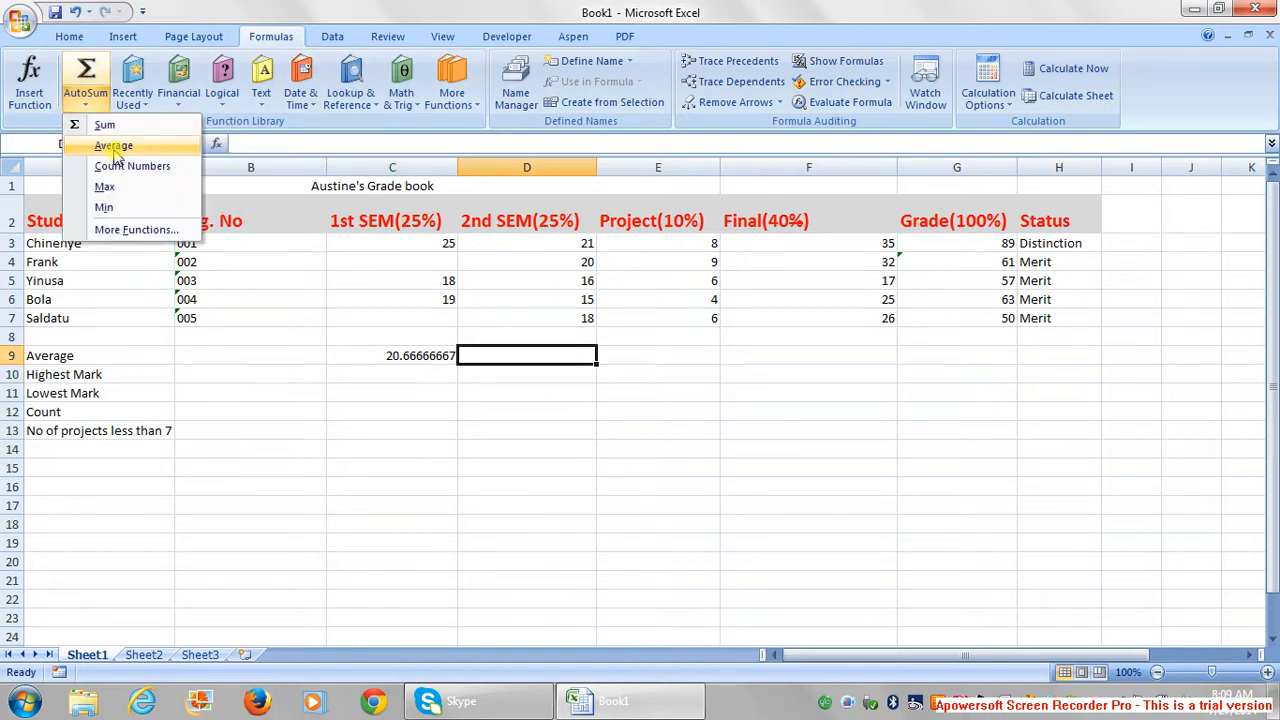
{"action": "left_click", "coordinate": [112, 144]}
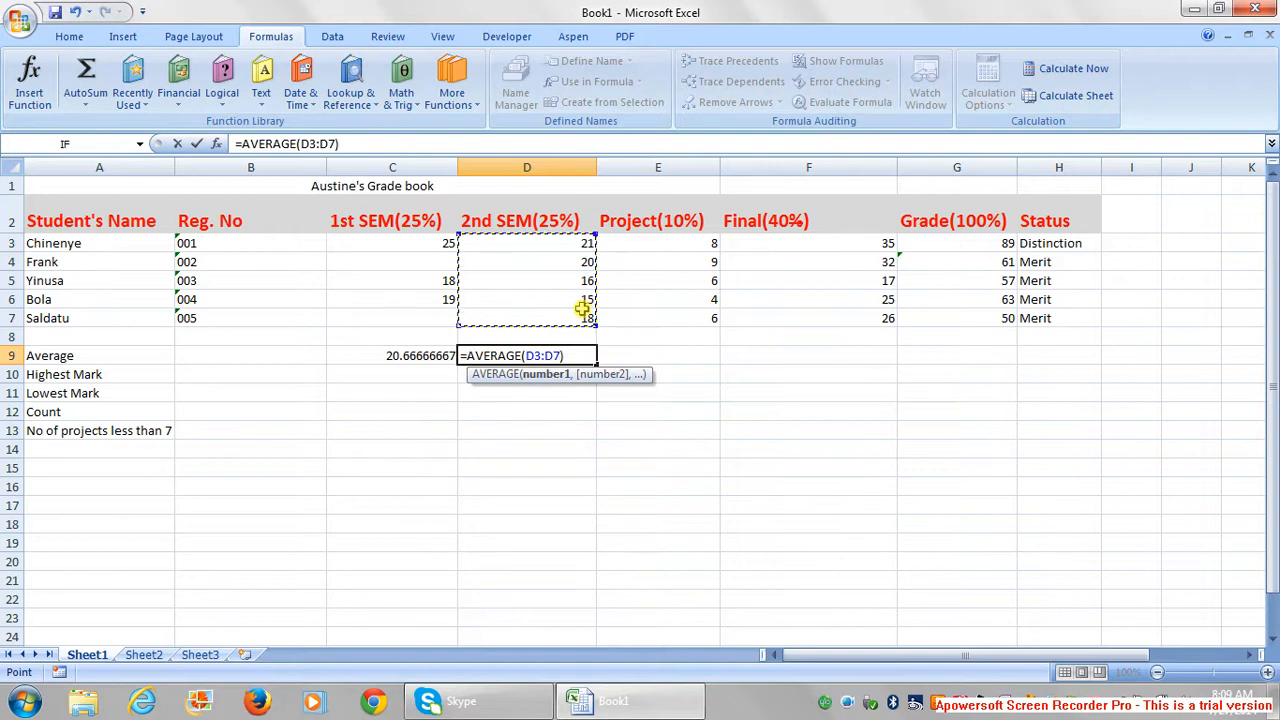
{"action": "key", "text": "Return"}
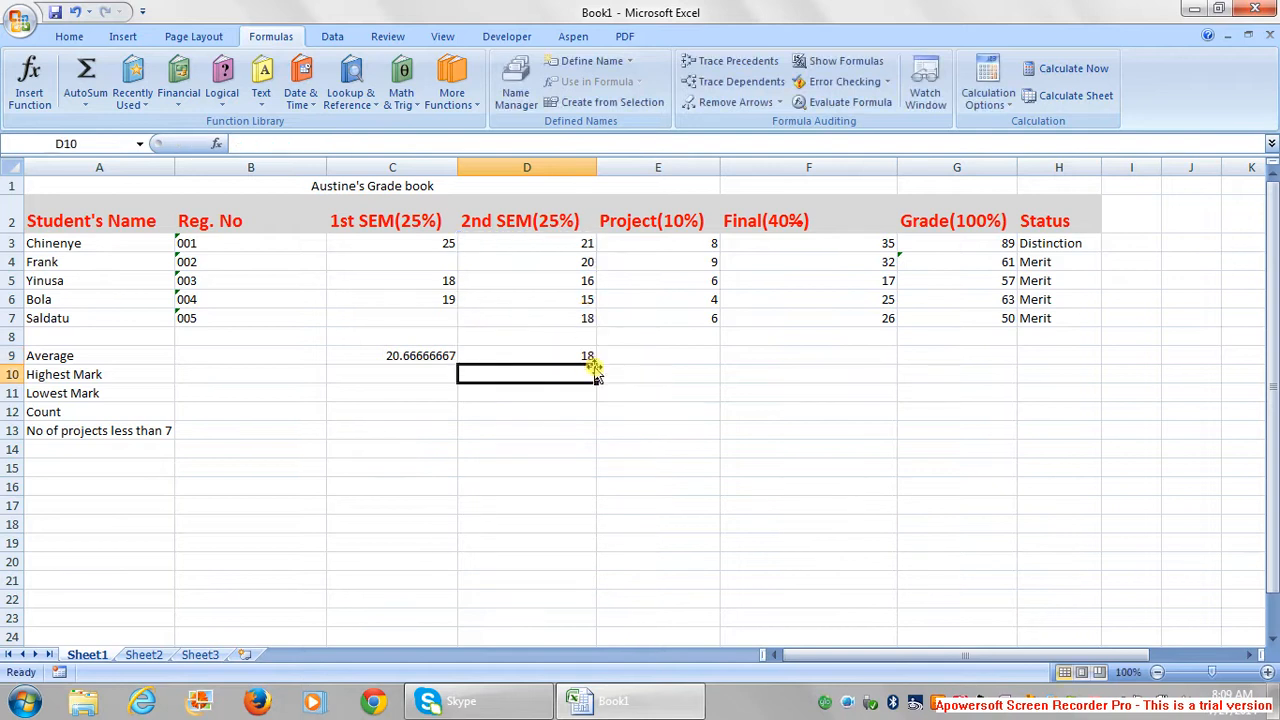
{"action": "mouse_move", "coordinate": [692, 356]}
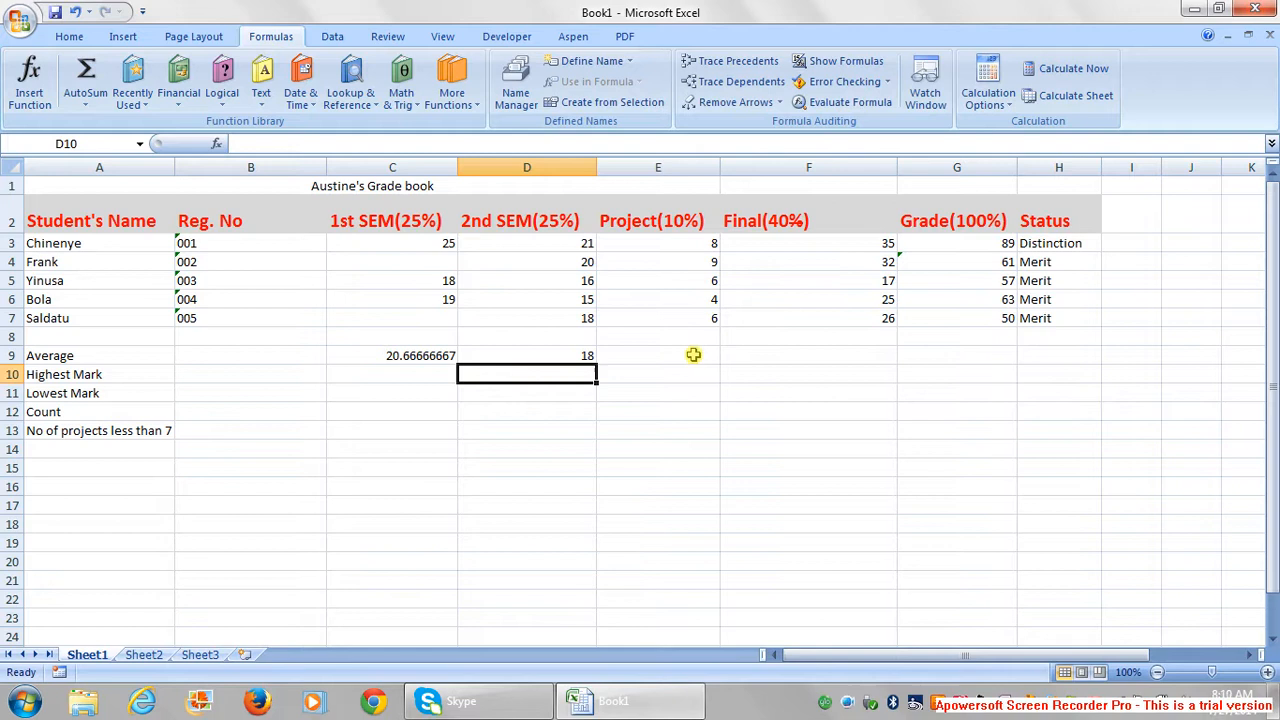
{"action": "left_click", "coordinate": [656, 356]}
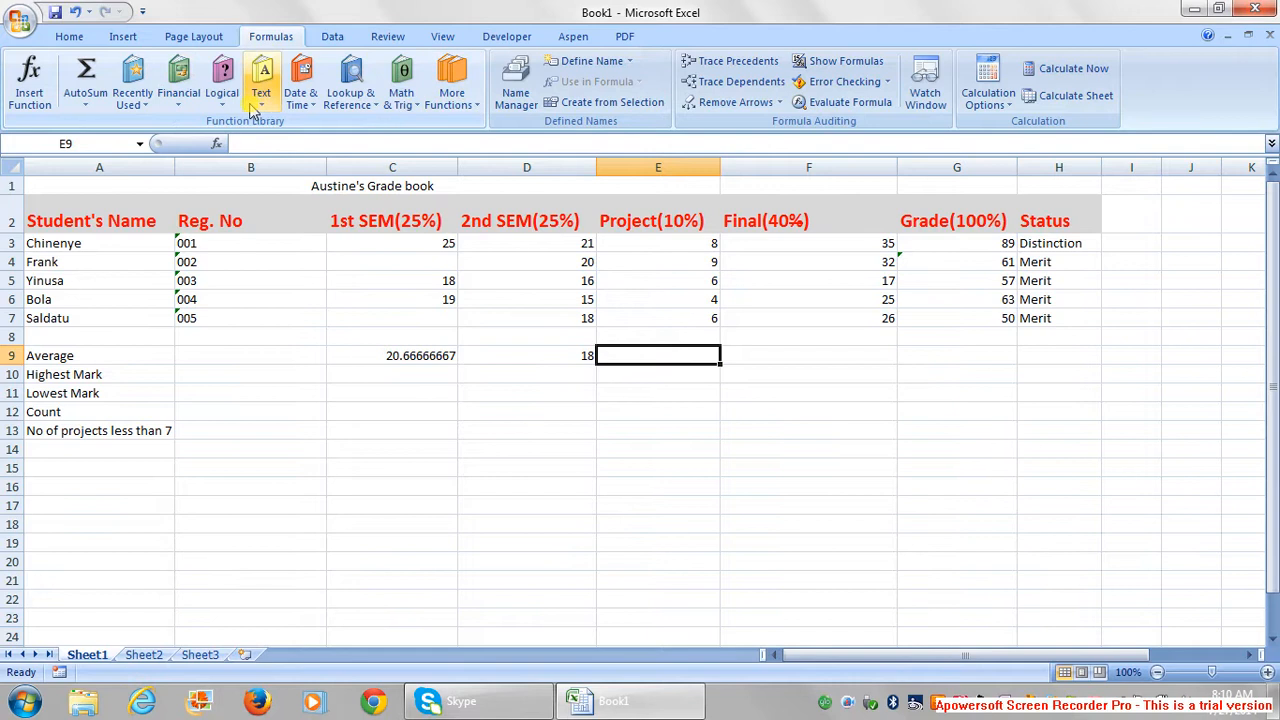
{"action": "left_click", "coordinate": [180, 82]}
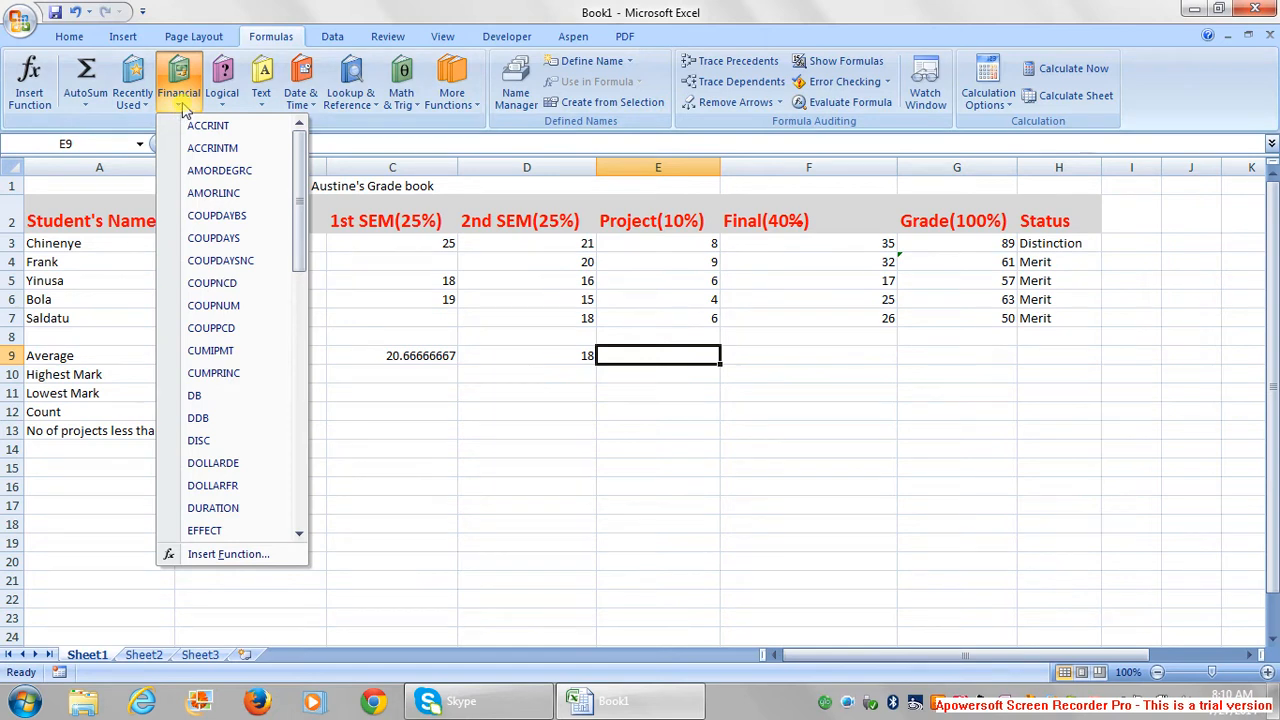
{"action": "mouse_move", "coordinate": [350, 96]}
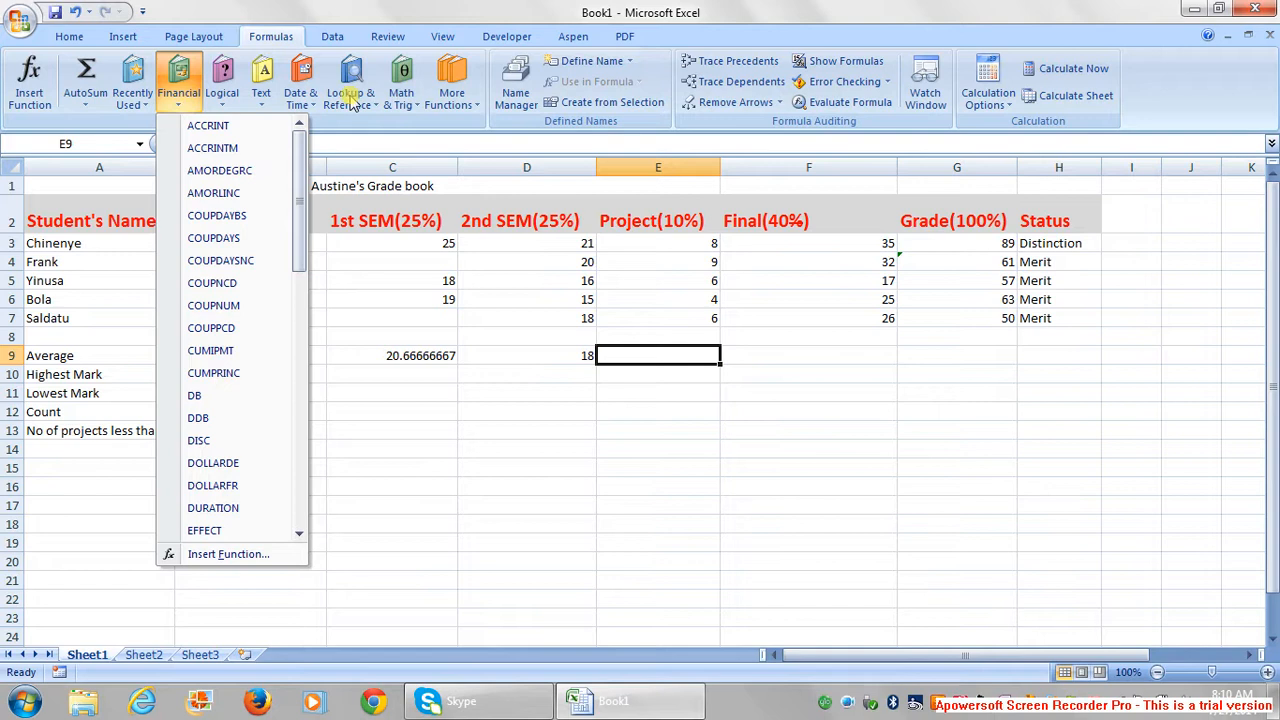
{"action": "left_click", "coordinate": [452, 80]}
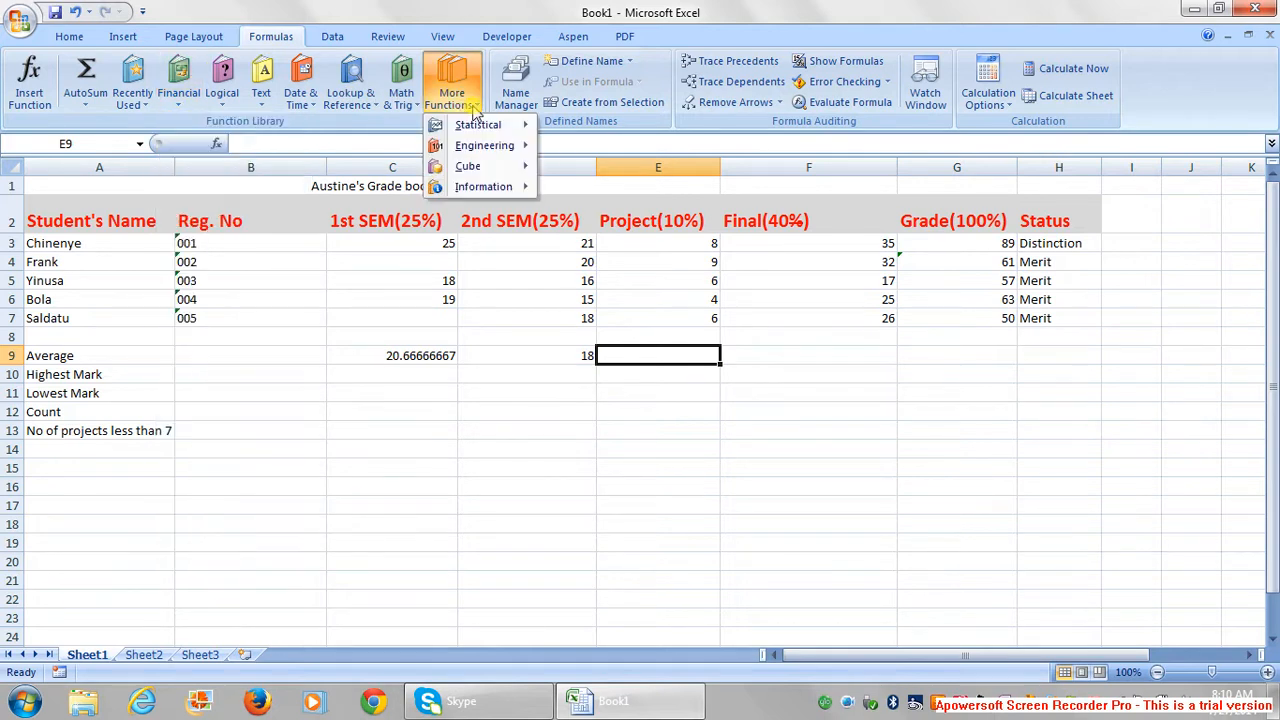
{"action": "left_click", "coordinate": [484, 144]}
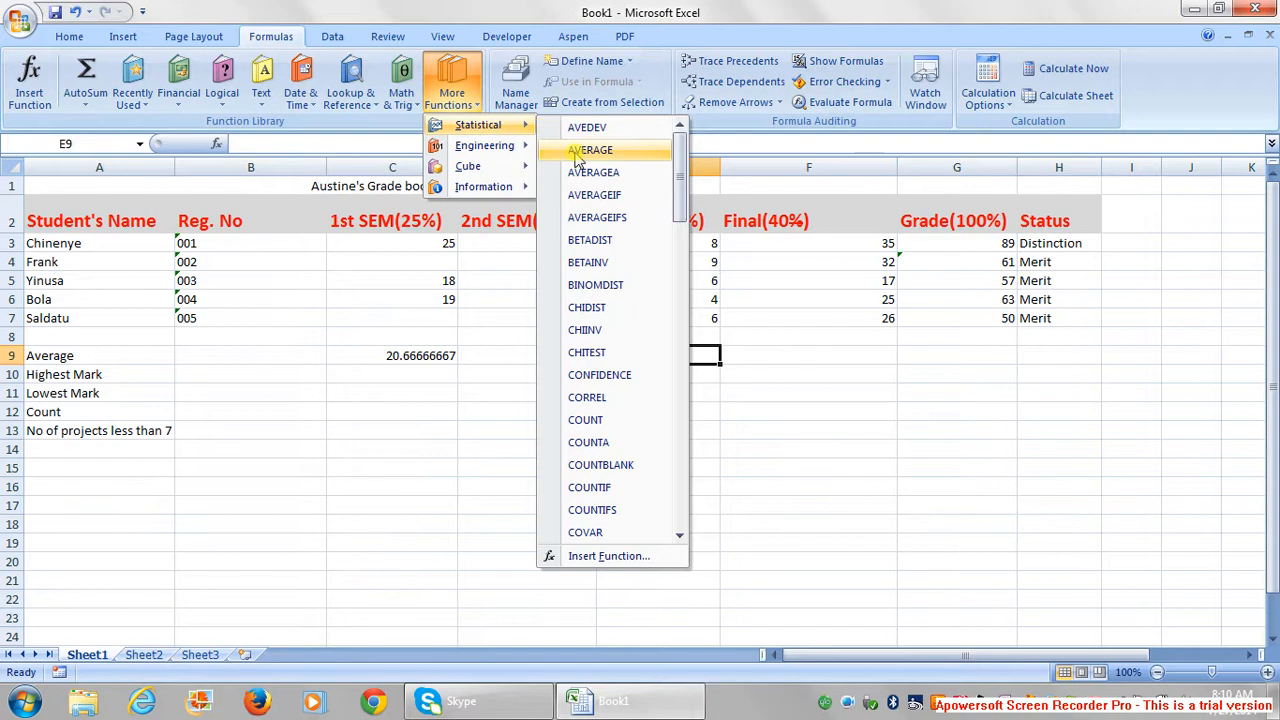
{"action": "left_click", "coordinate": [592, 148]}
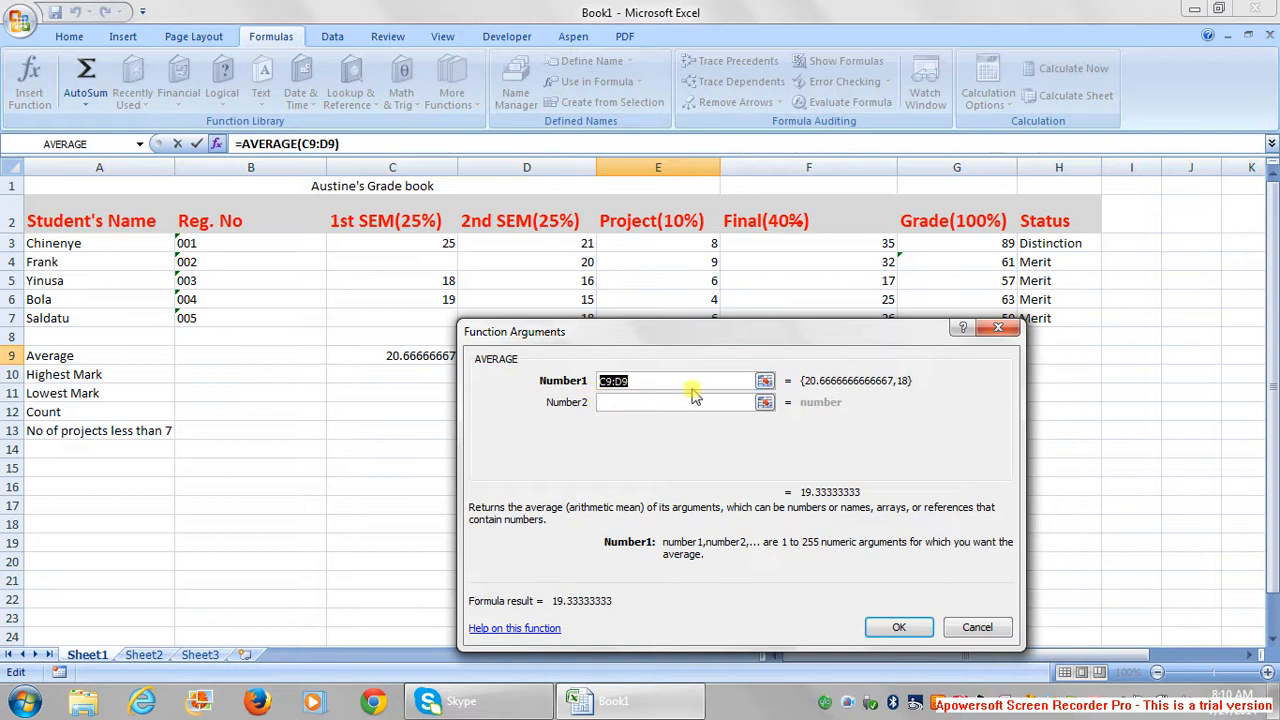
{"action": "mouse_move", "coordinate": [744, 448]}
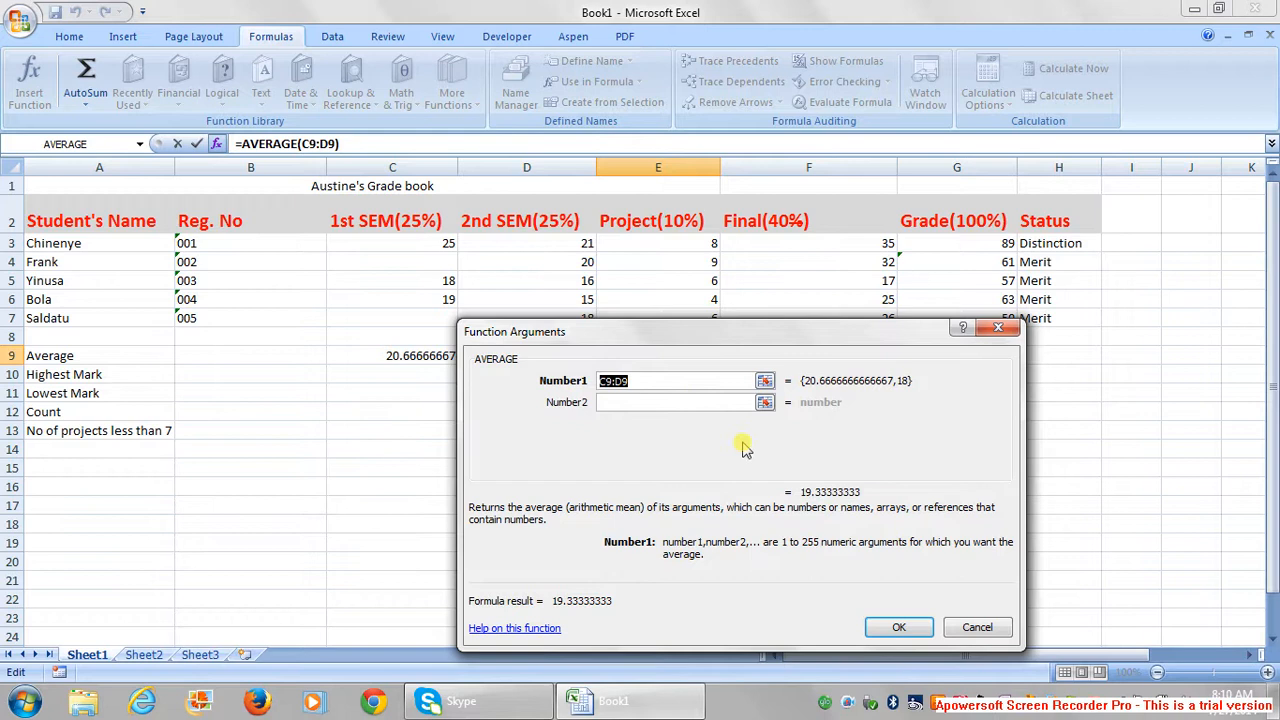
{"action": "mouse_move", "coordinate": [1020, 370]}
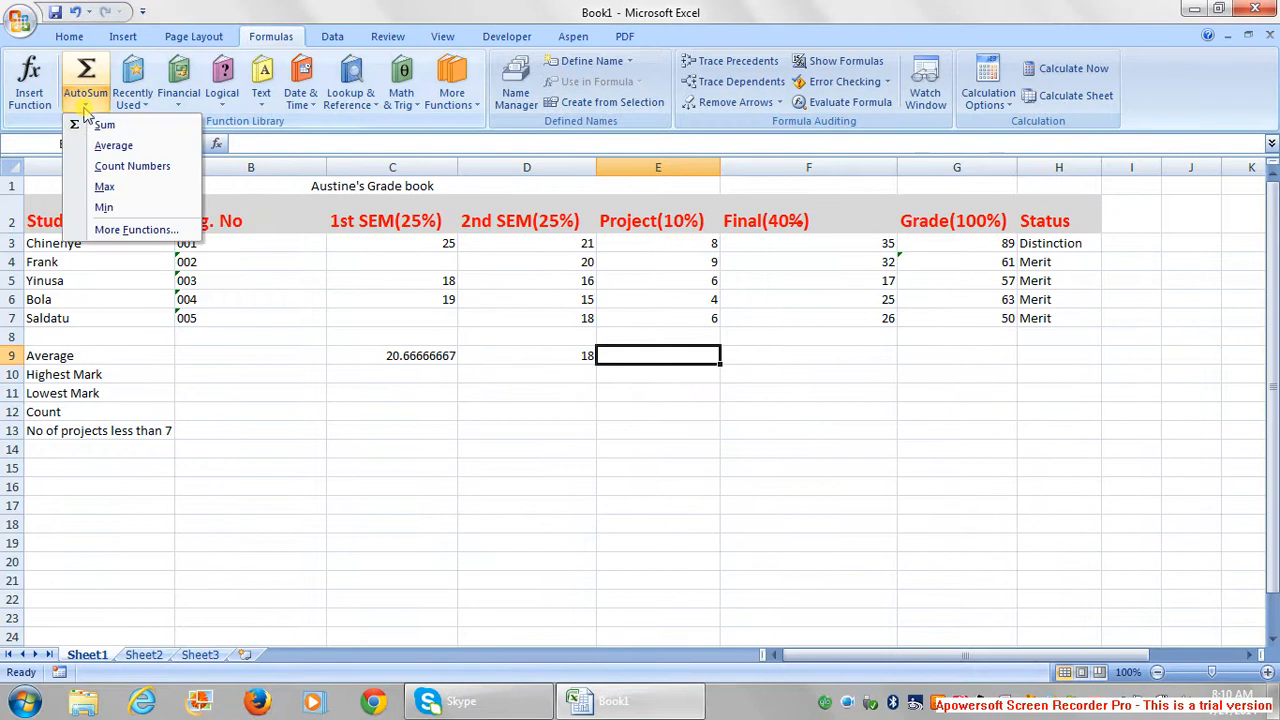
- Average the Project column in E9 (6.6) and the Final column F3:F7 in F9 (27)
{"action": "left_click", "coordinate": [112, 144]}
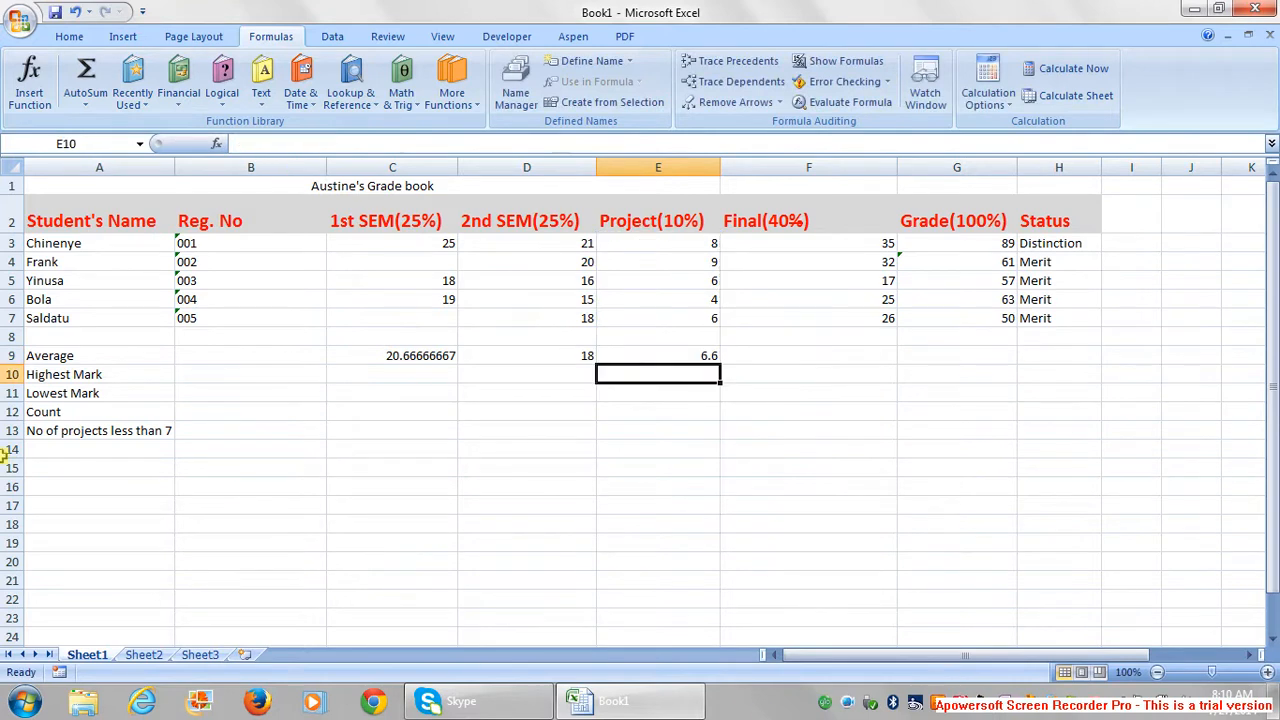
{"action": "mouse_move", "coordinate": [864, 356]}
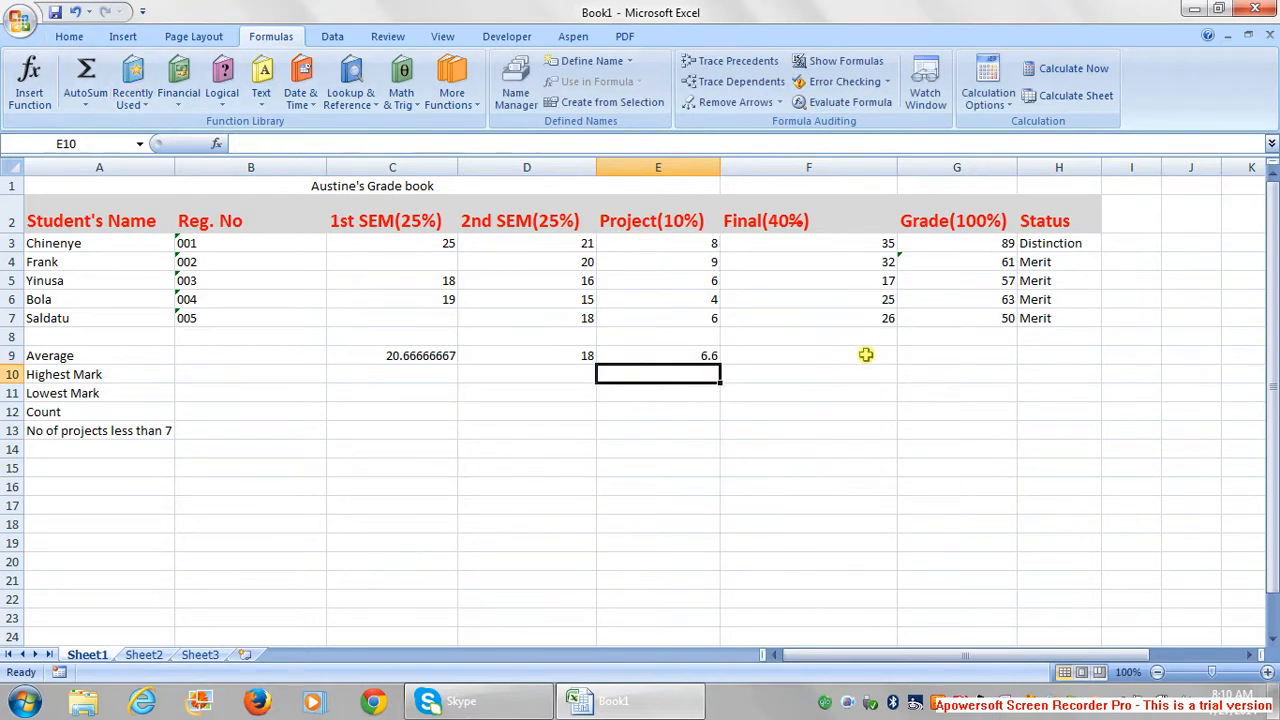
{"action": "left_click", "coordinate": [808, 356]}
{"action": "type", "text": "=AVERAGE(F3:F6)"}
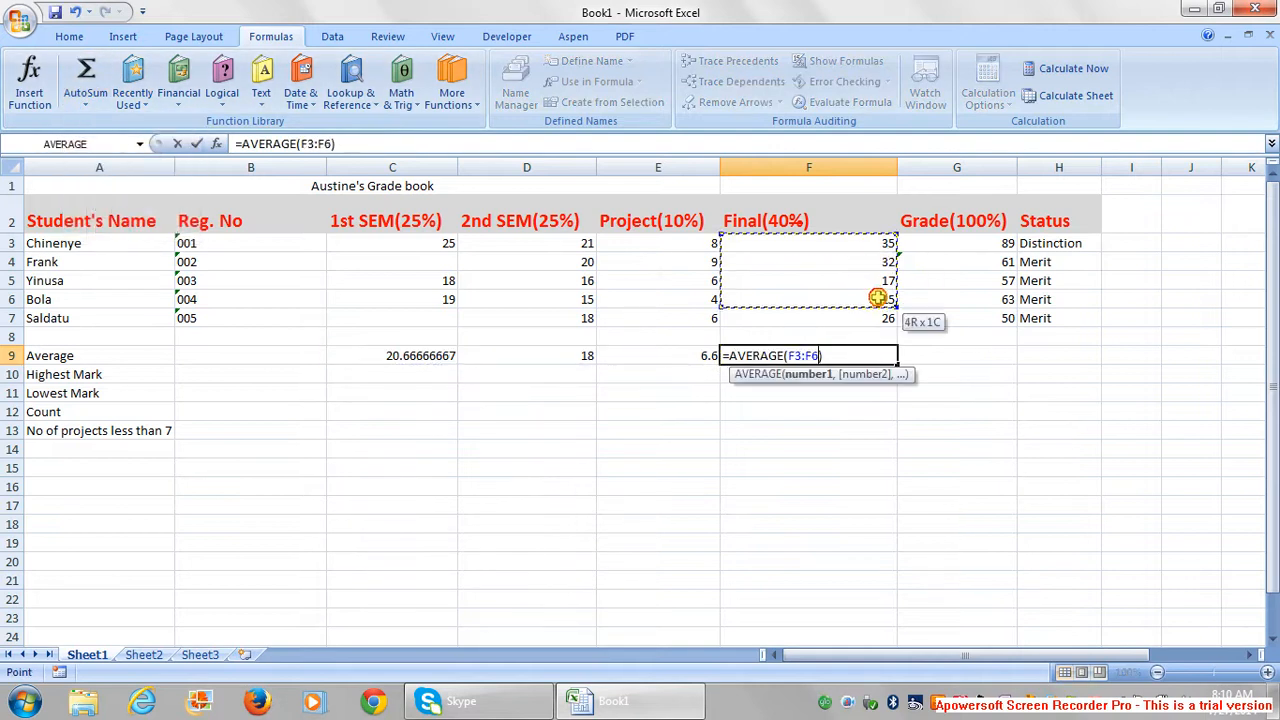
{"action": "key", "text": "Return"}
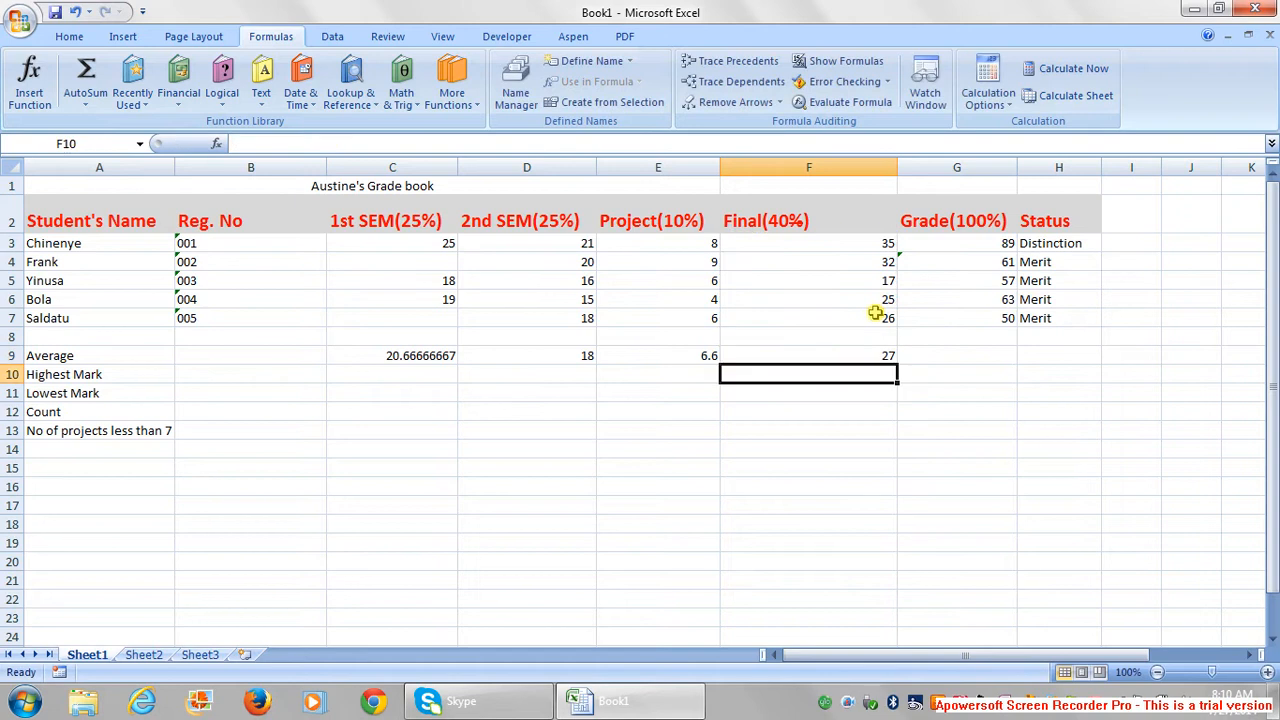
{"action": "mouse_move", "coordinate": [988, 346]}
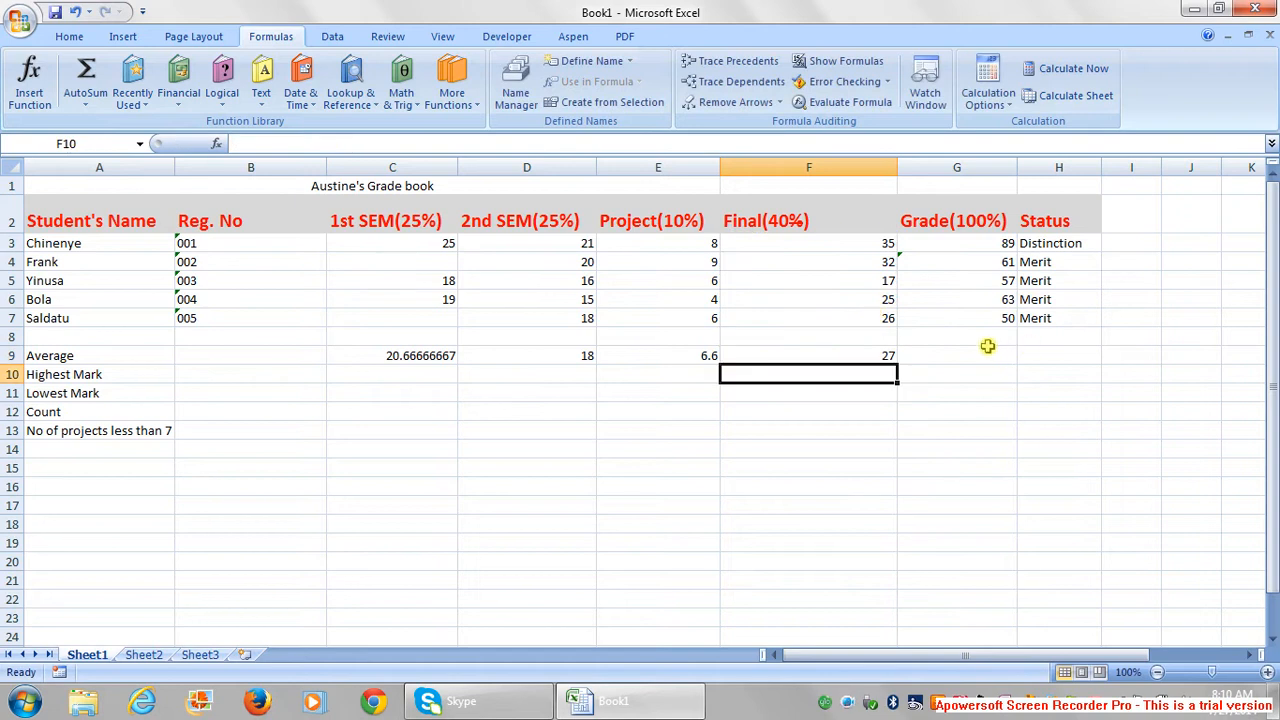
{"action": "left_click", "coordinate": [956, 356]}
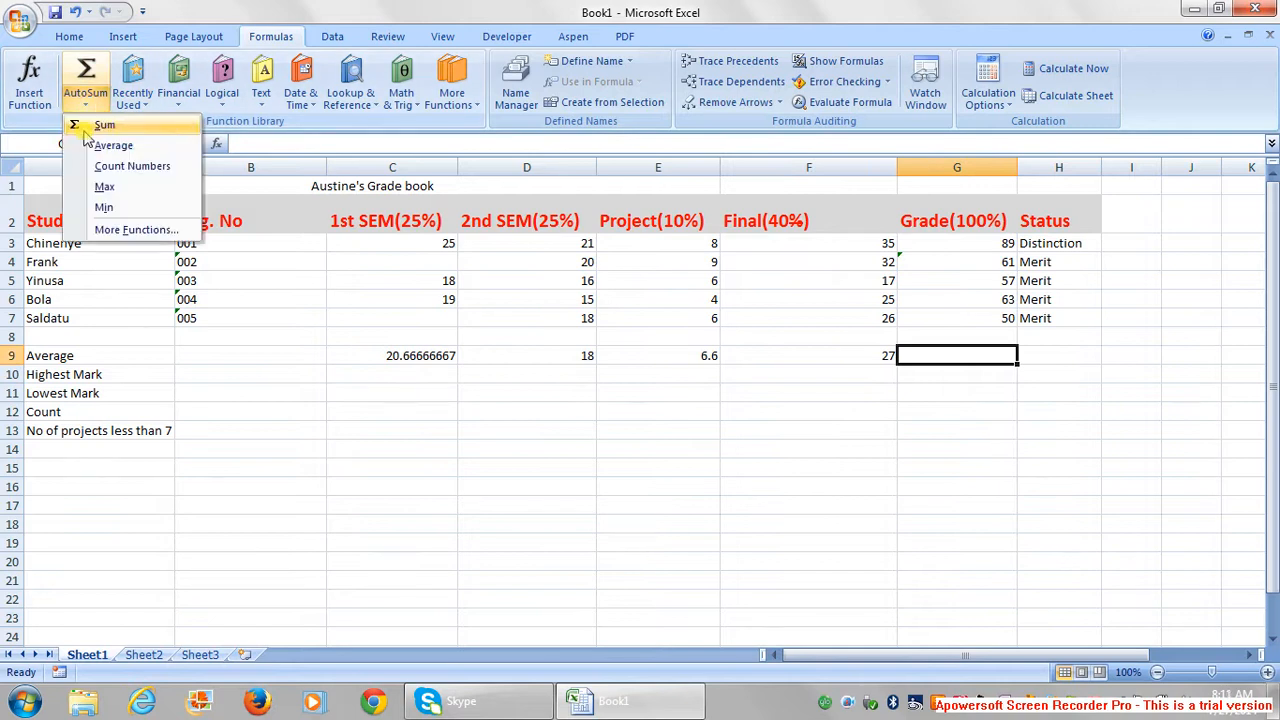
- Start an AVERAGE in G9 and pick the Grade(100%) scores G3:G7 as its range
{"action": "left_click", "coordinate": [112, 144]}
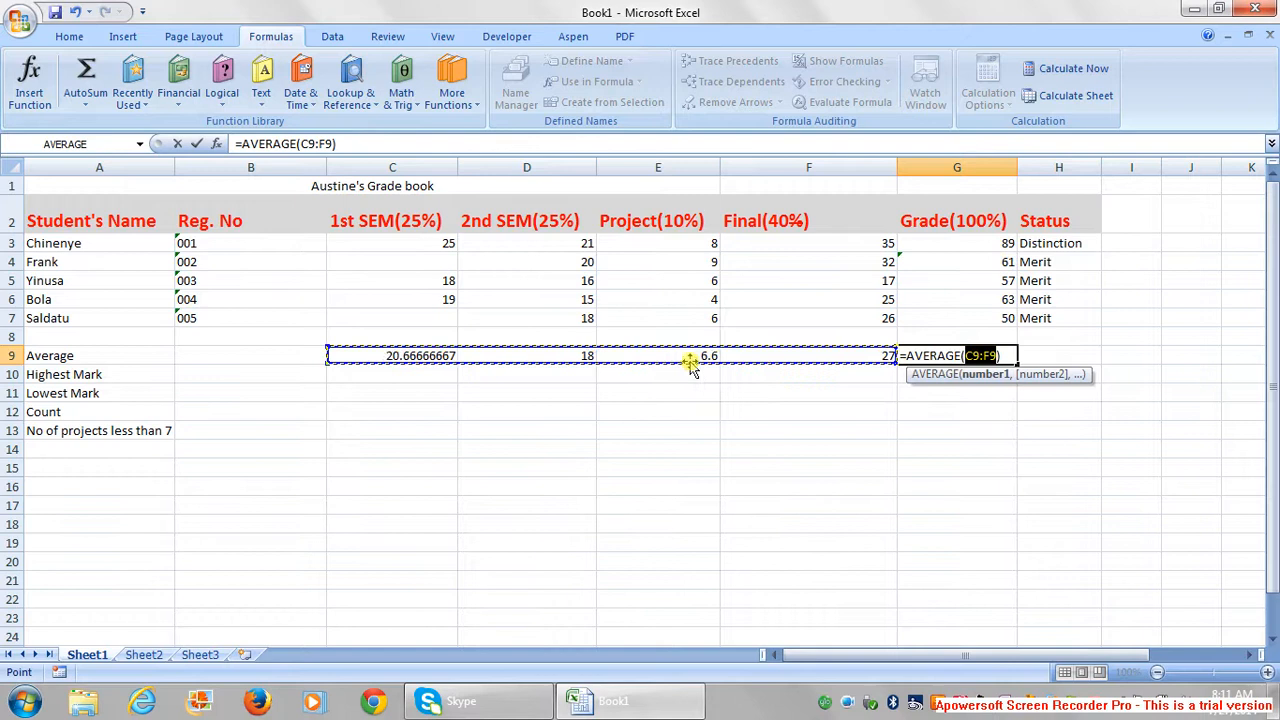
{"action": "mouse_move", "coordinate": [576, 364]}
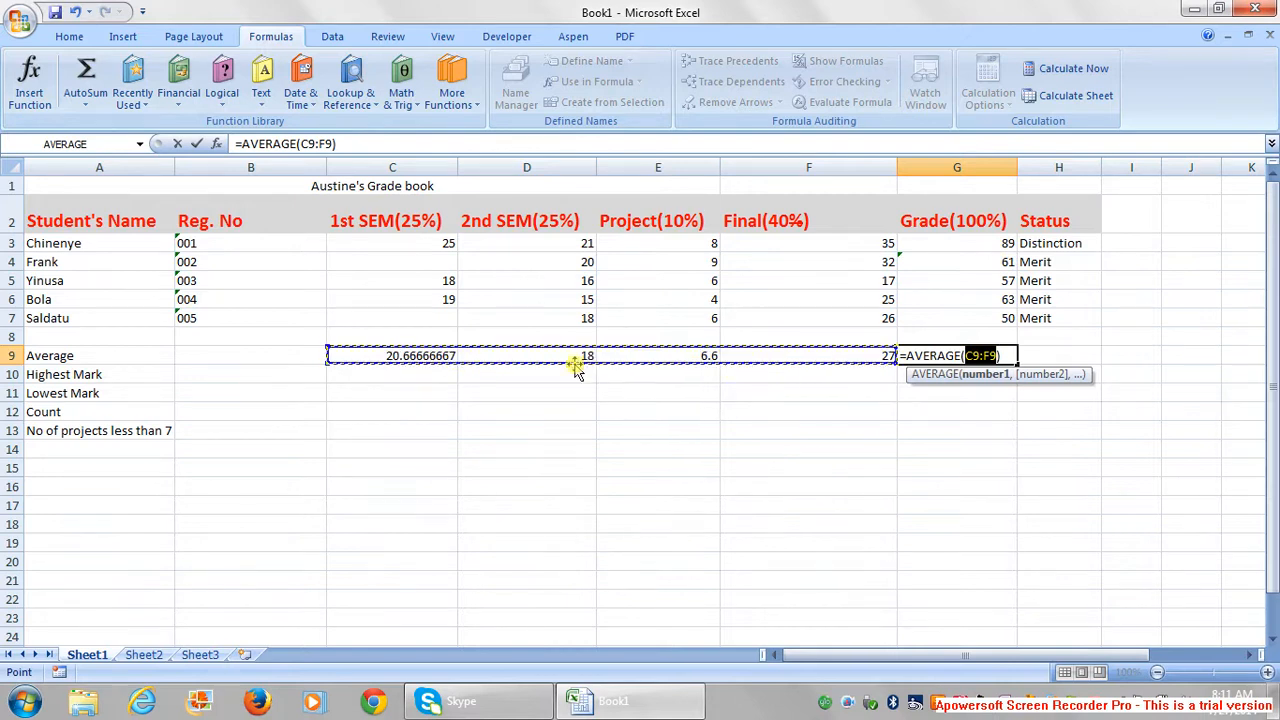
{"action": "left_click_drag", "start_coordinate": [956, 244], "coordinate": [956, 260]}
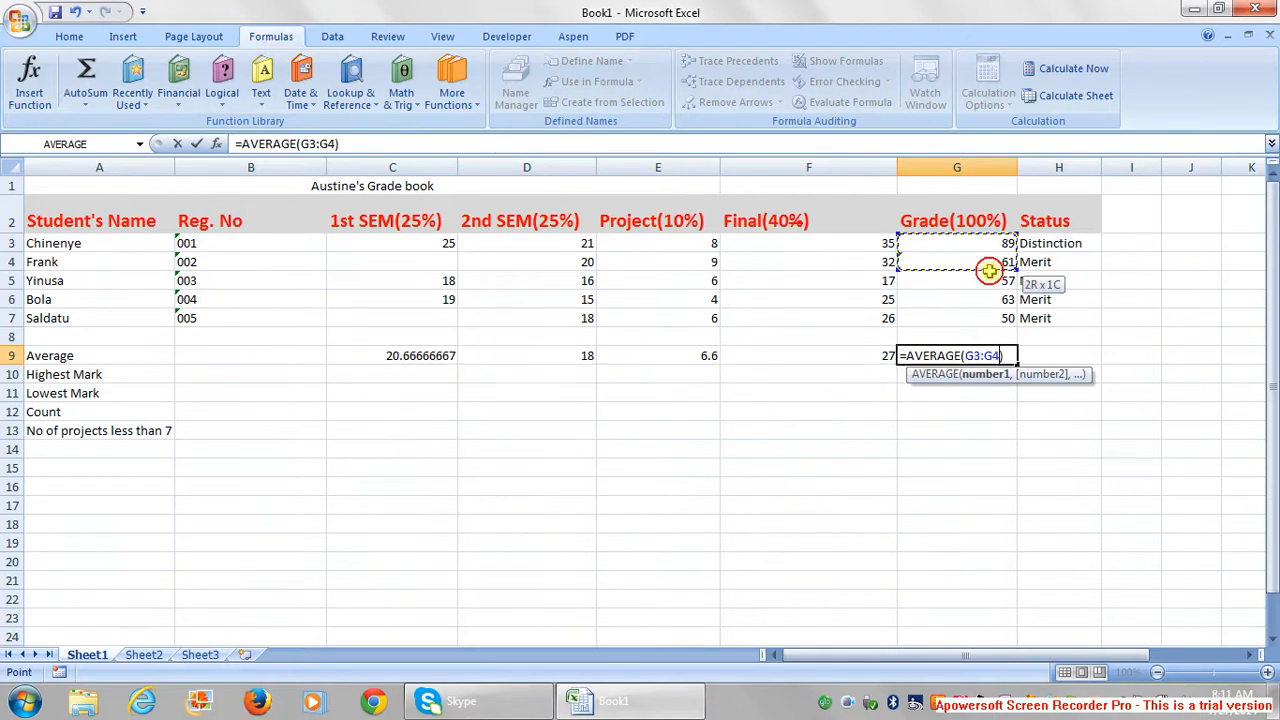
{"action": "left_click_drag", "start_coordinate": [988, 270], "coordinate": [996, 318]}
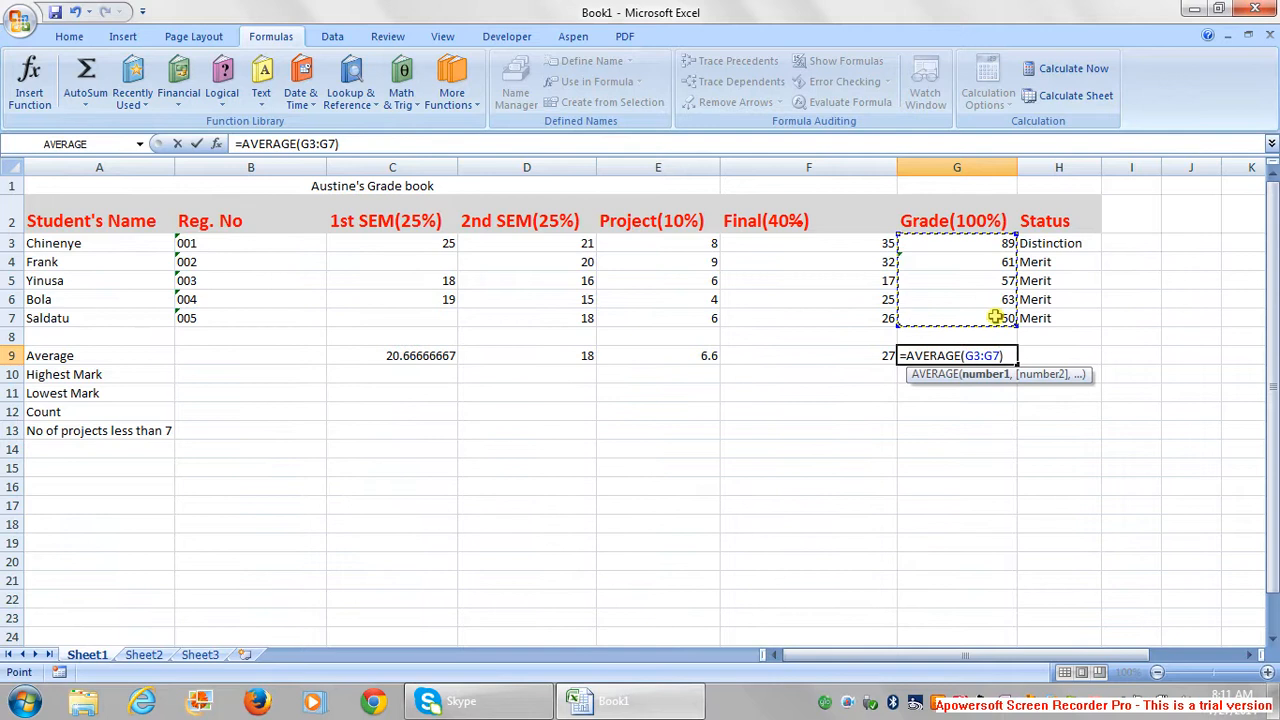